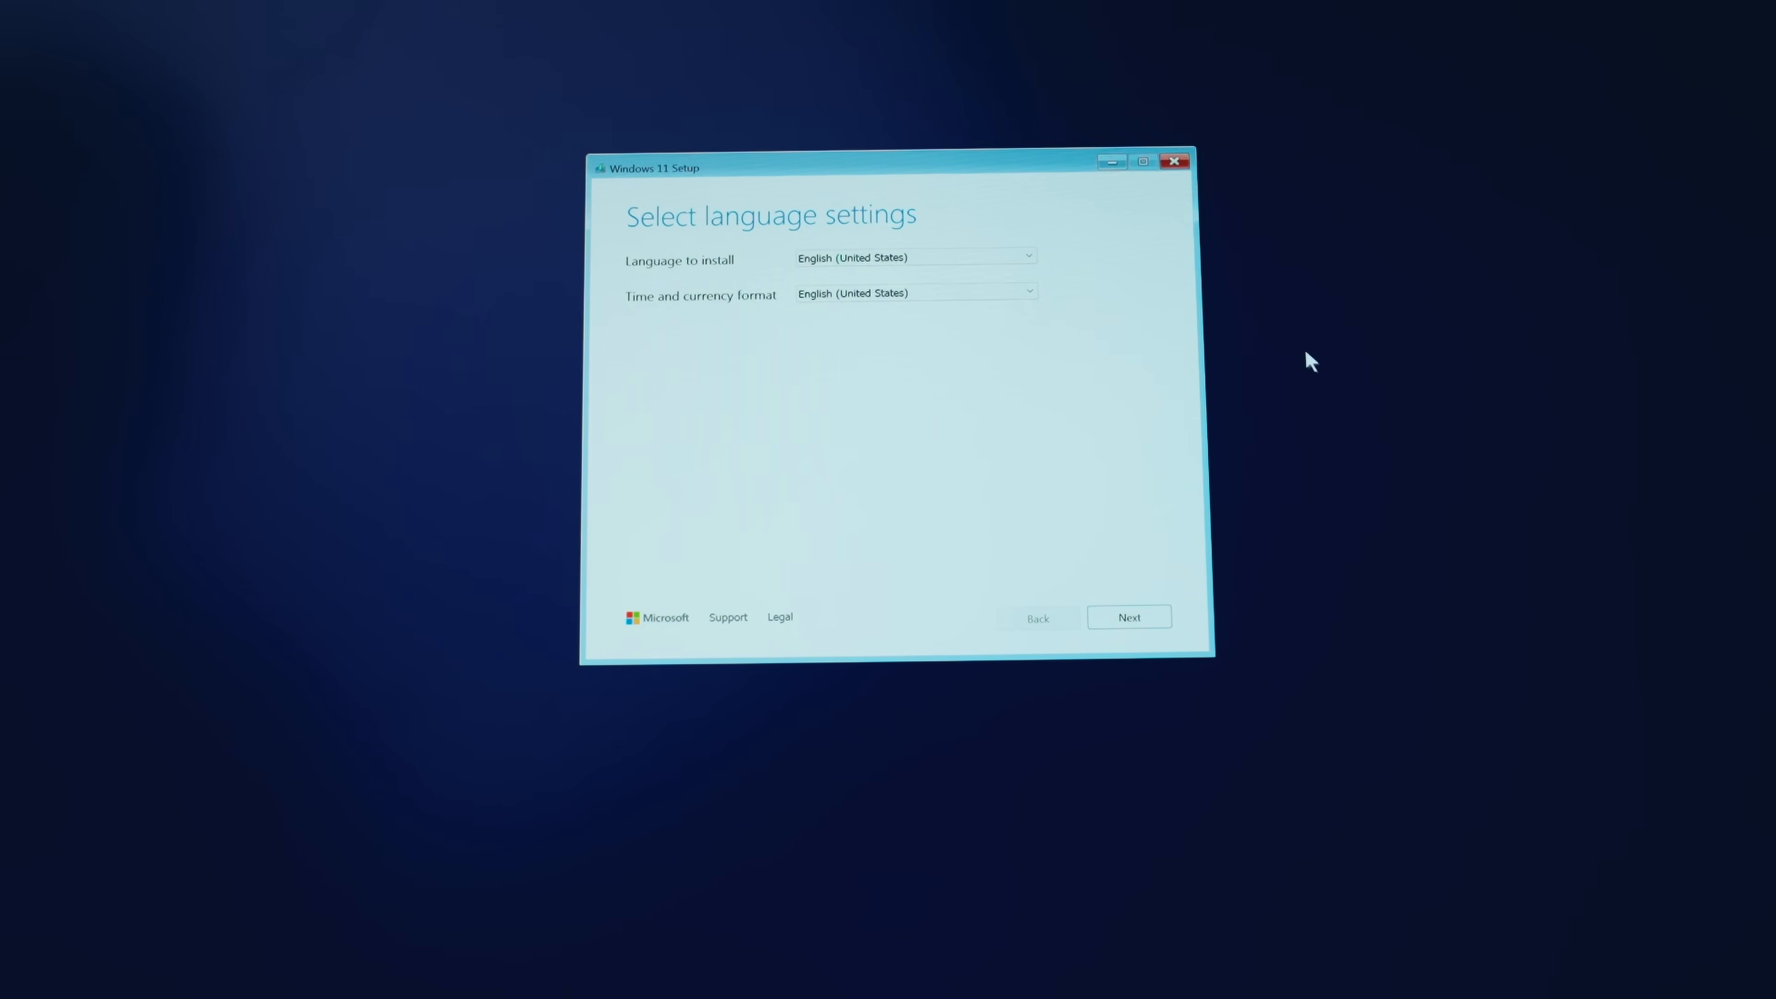
Keep US English language and keyboard, and agree to a clean Windows 11 install deleting everything
left_click(1128, 616)
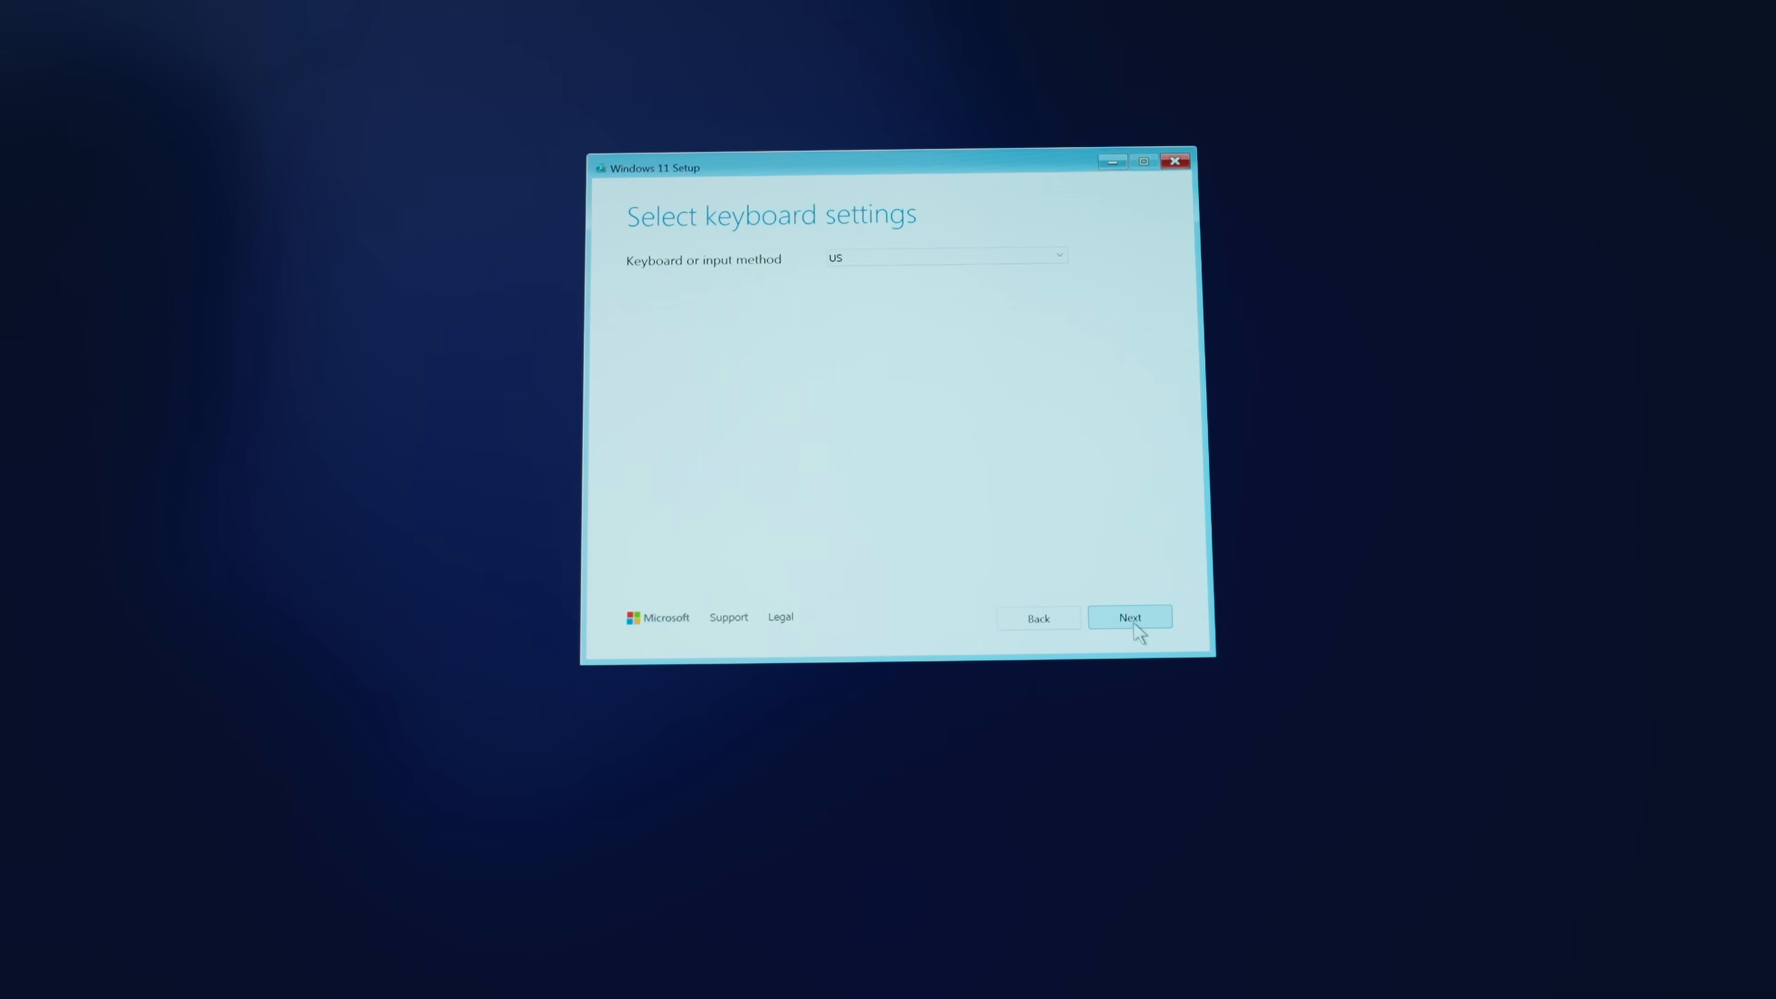
left_click(1129, 616)
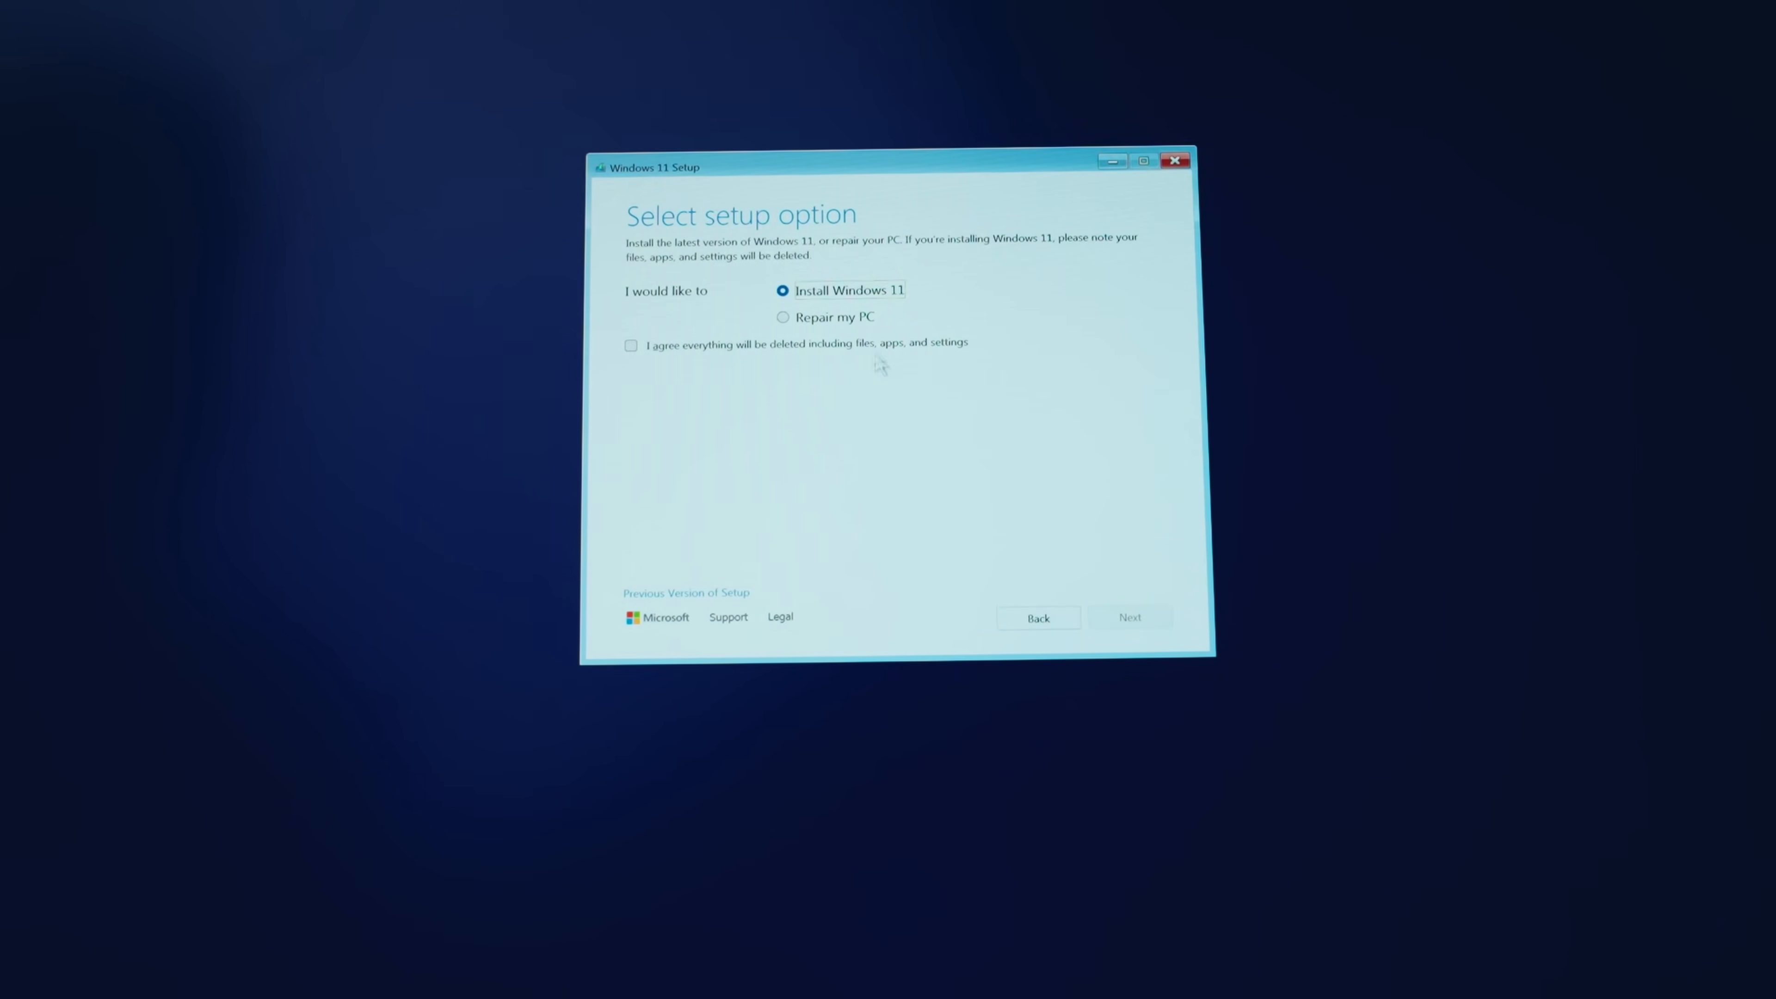
mouse_move(807, 357)
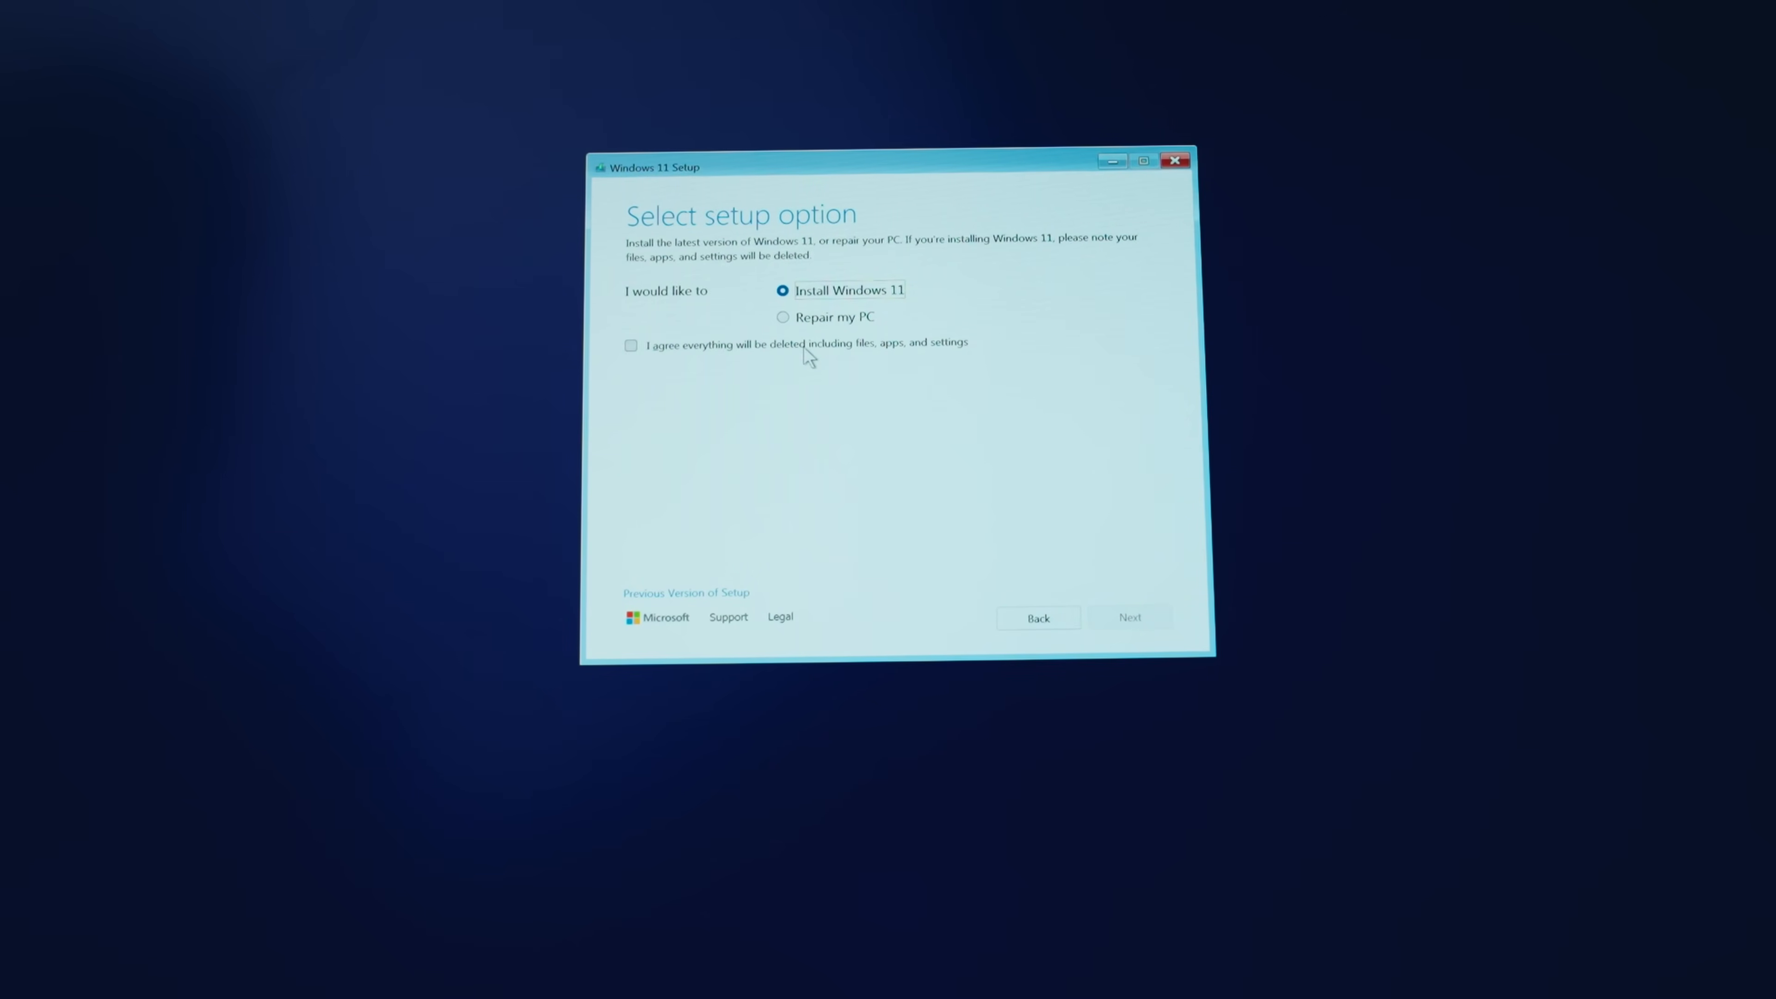
left_click(630, 345)
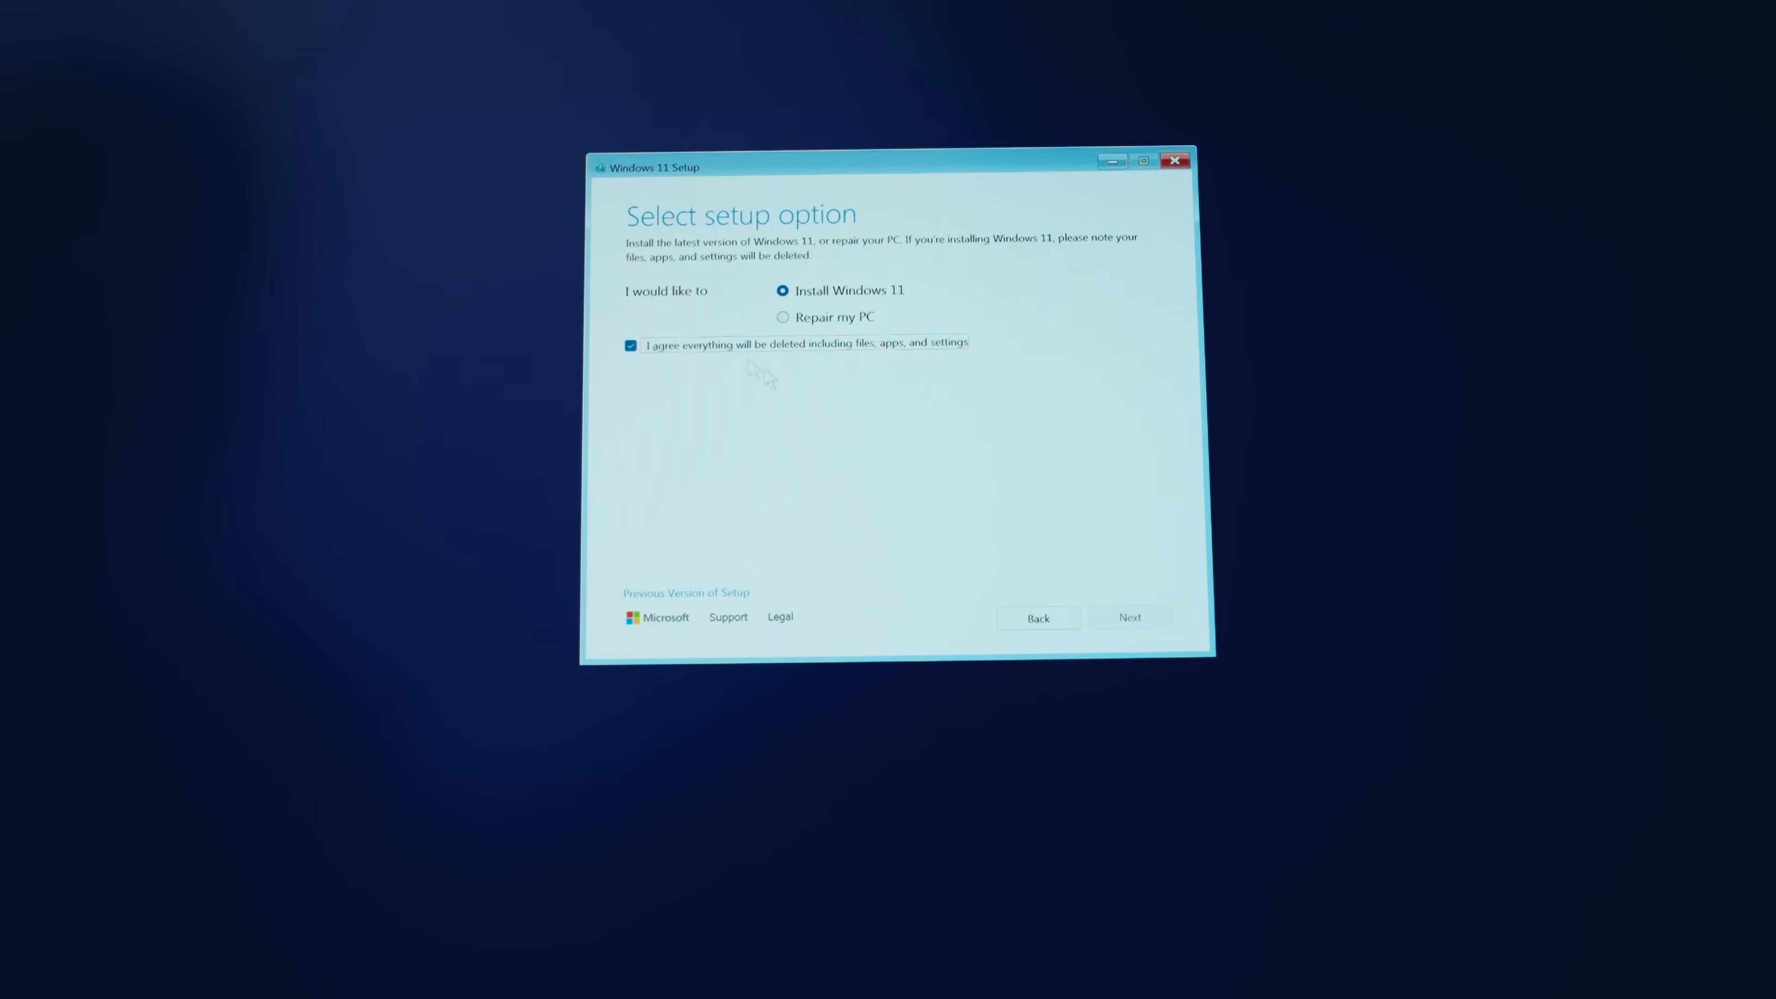
left_click(1126, 617)
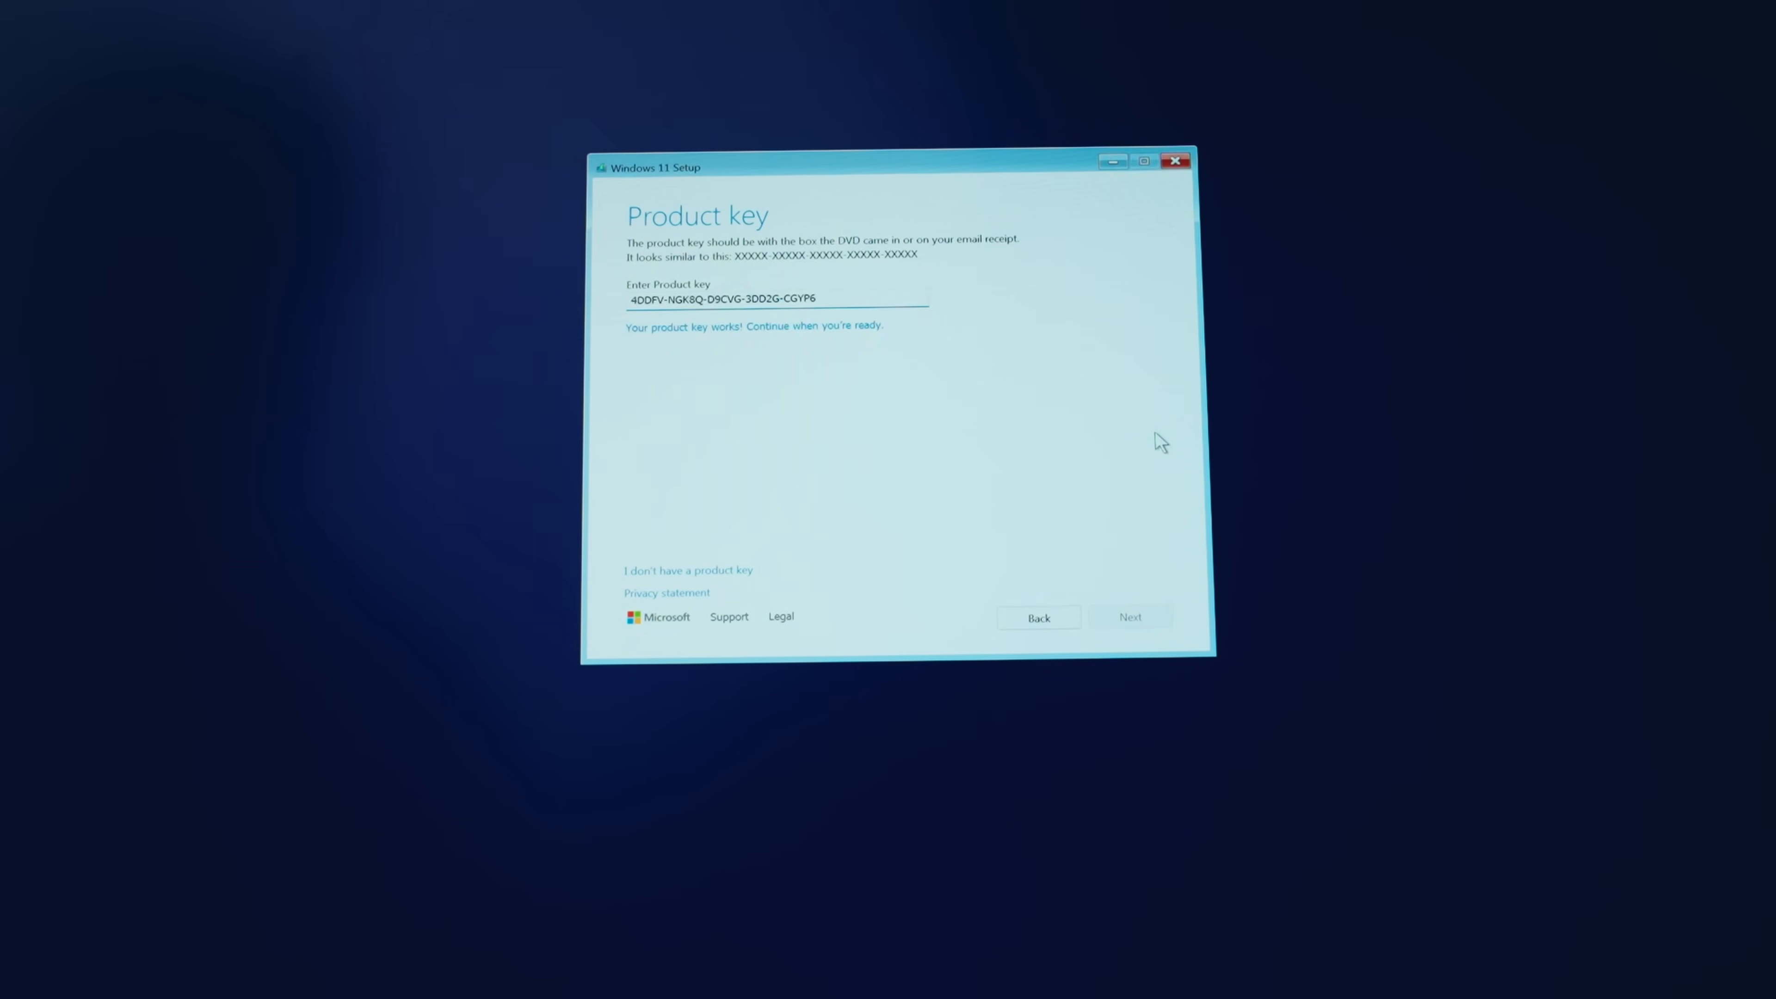
Continue past the validated product key and accept the license terms
left_click(1129, 617)
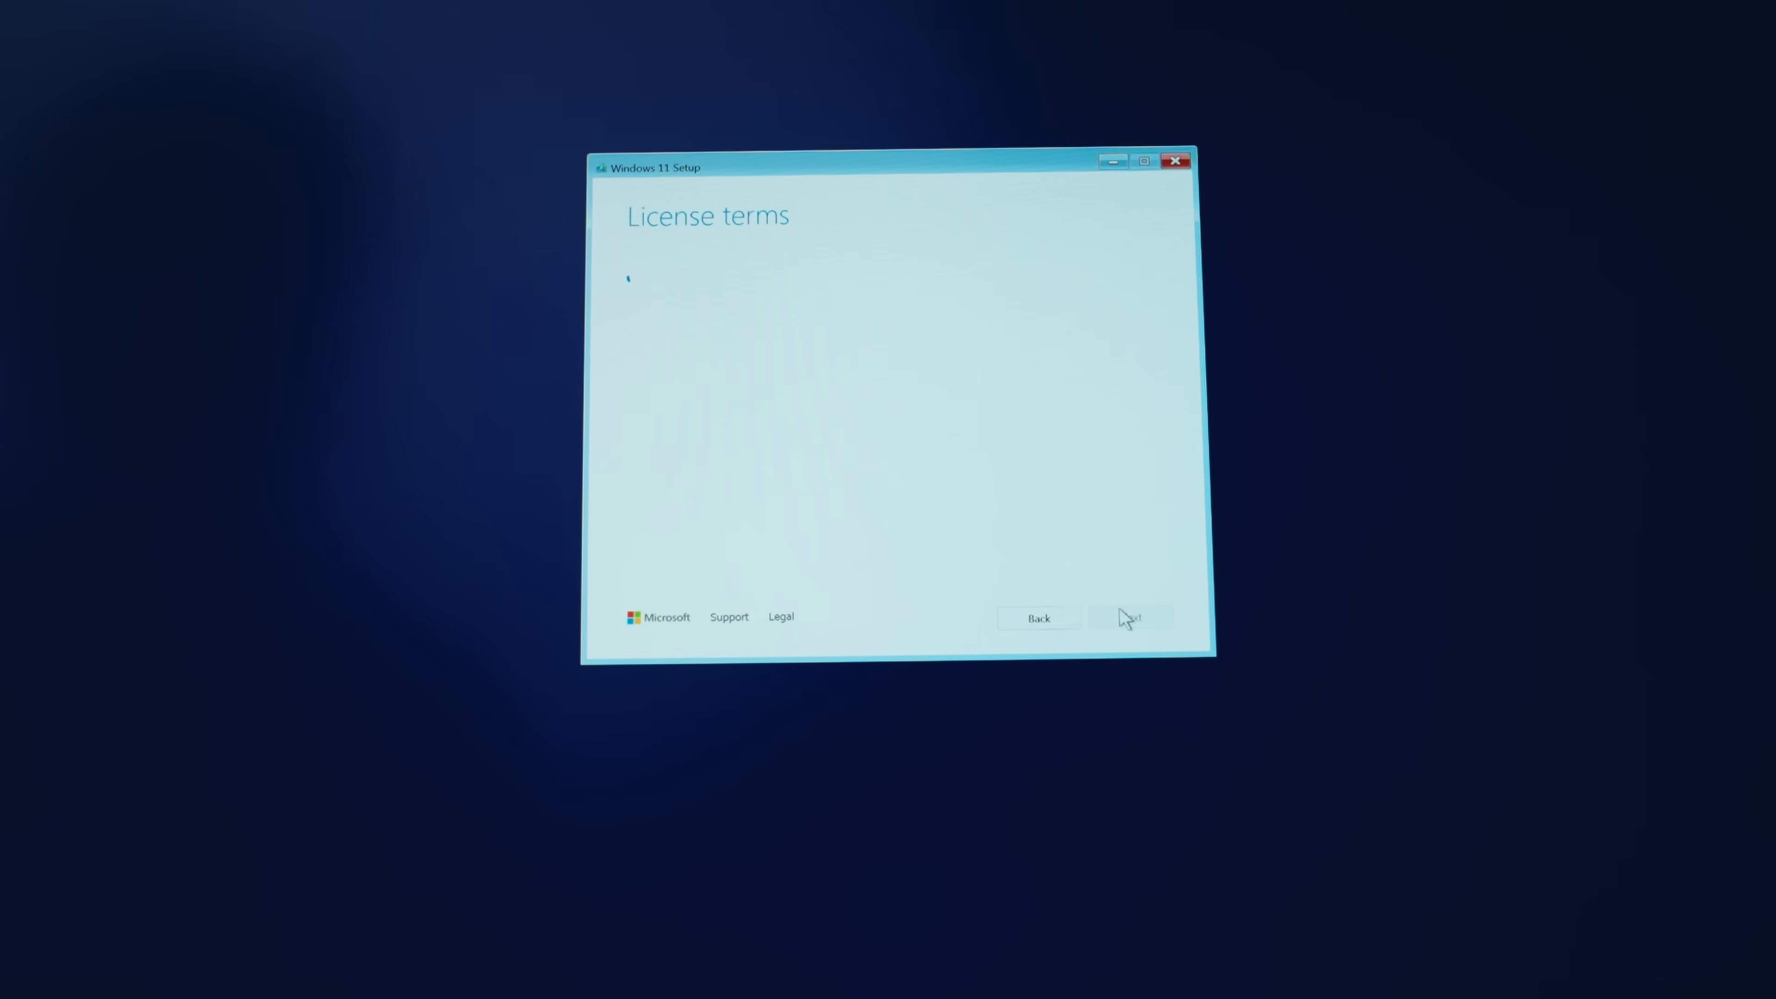
left_click(1130, 617)
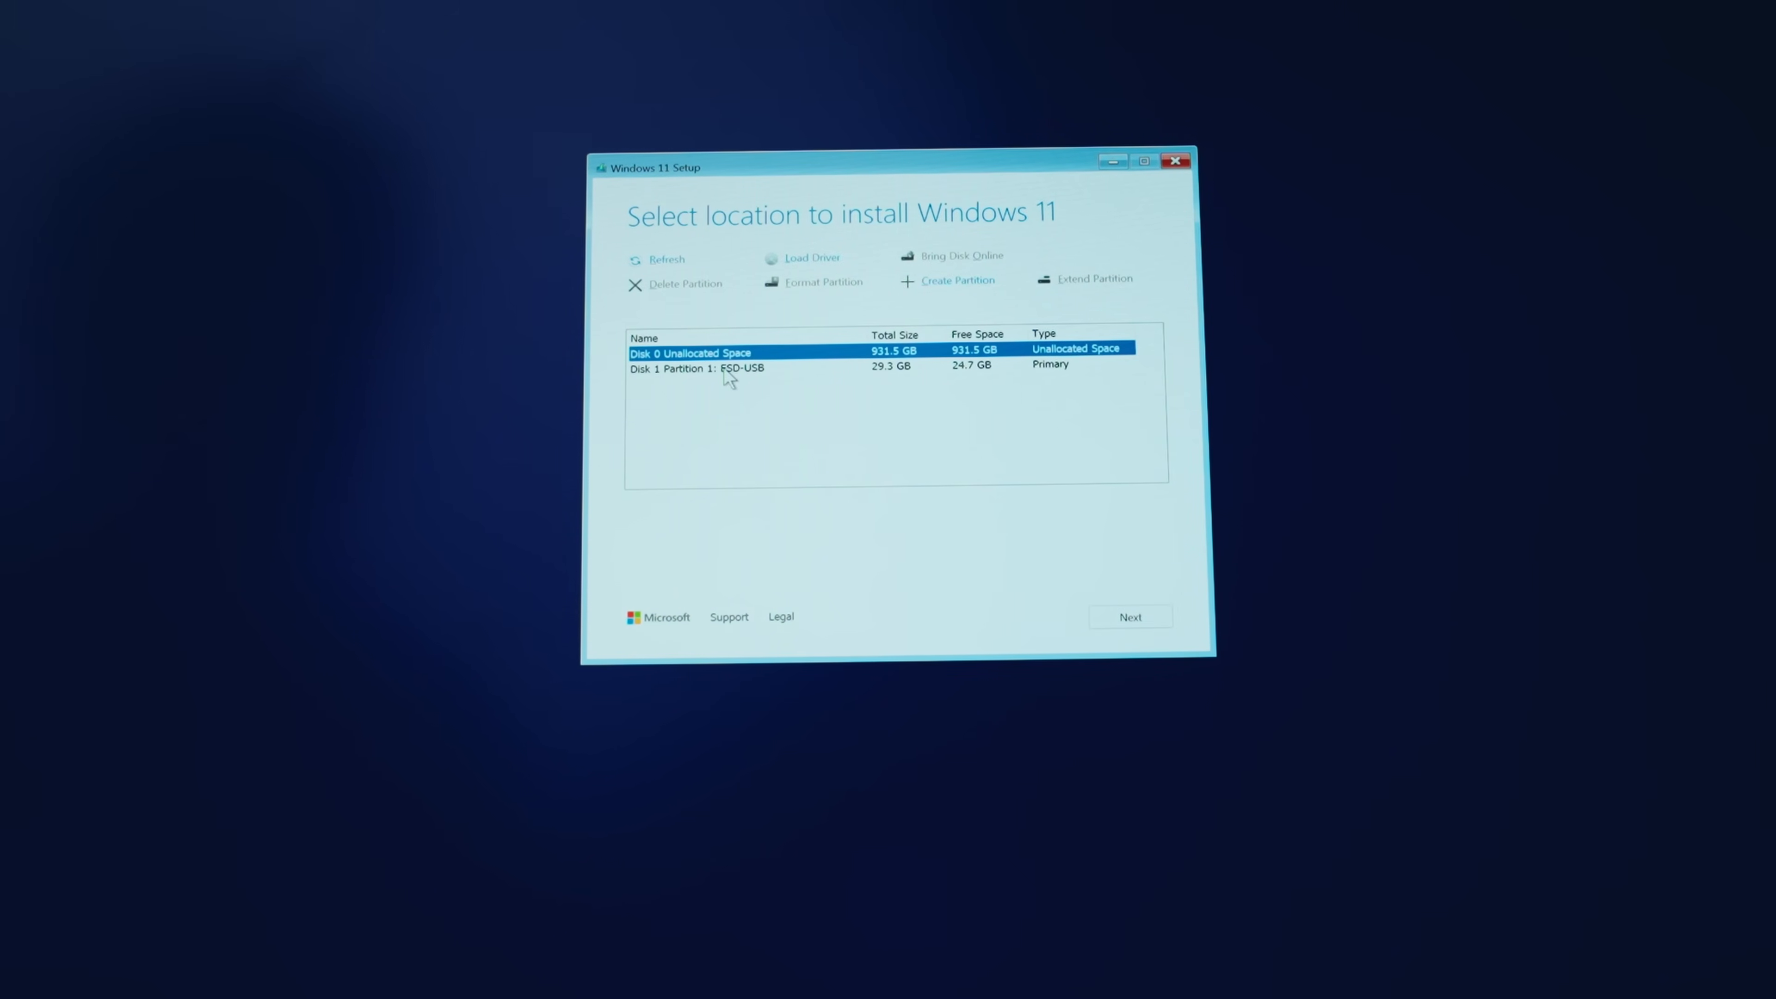
mouse_move(758, 377)
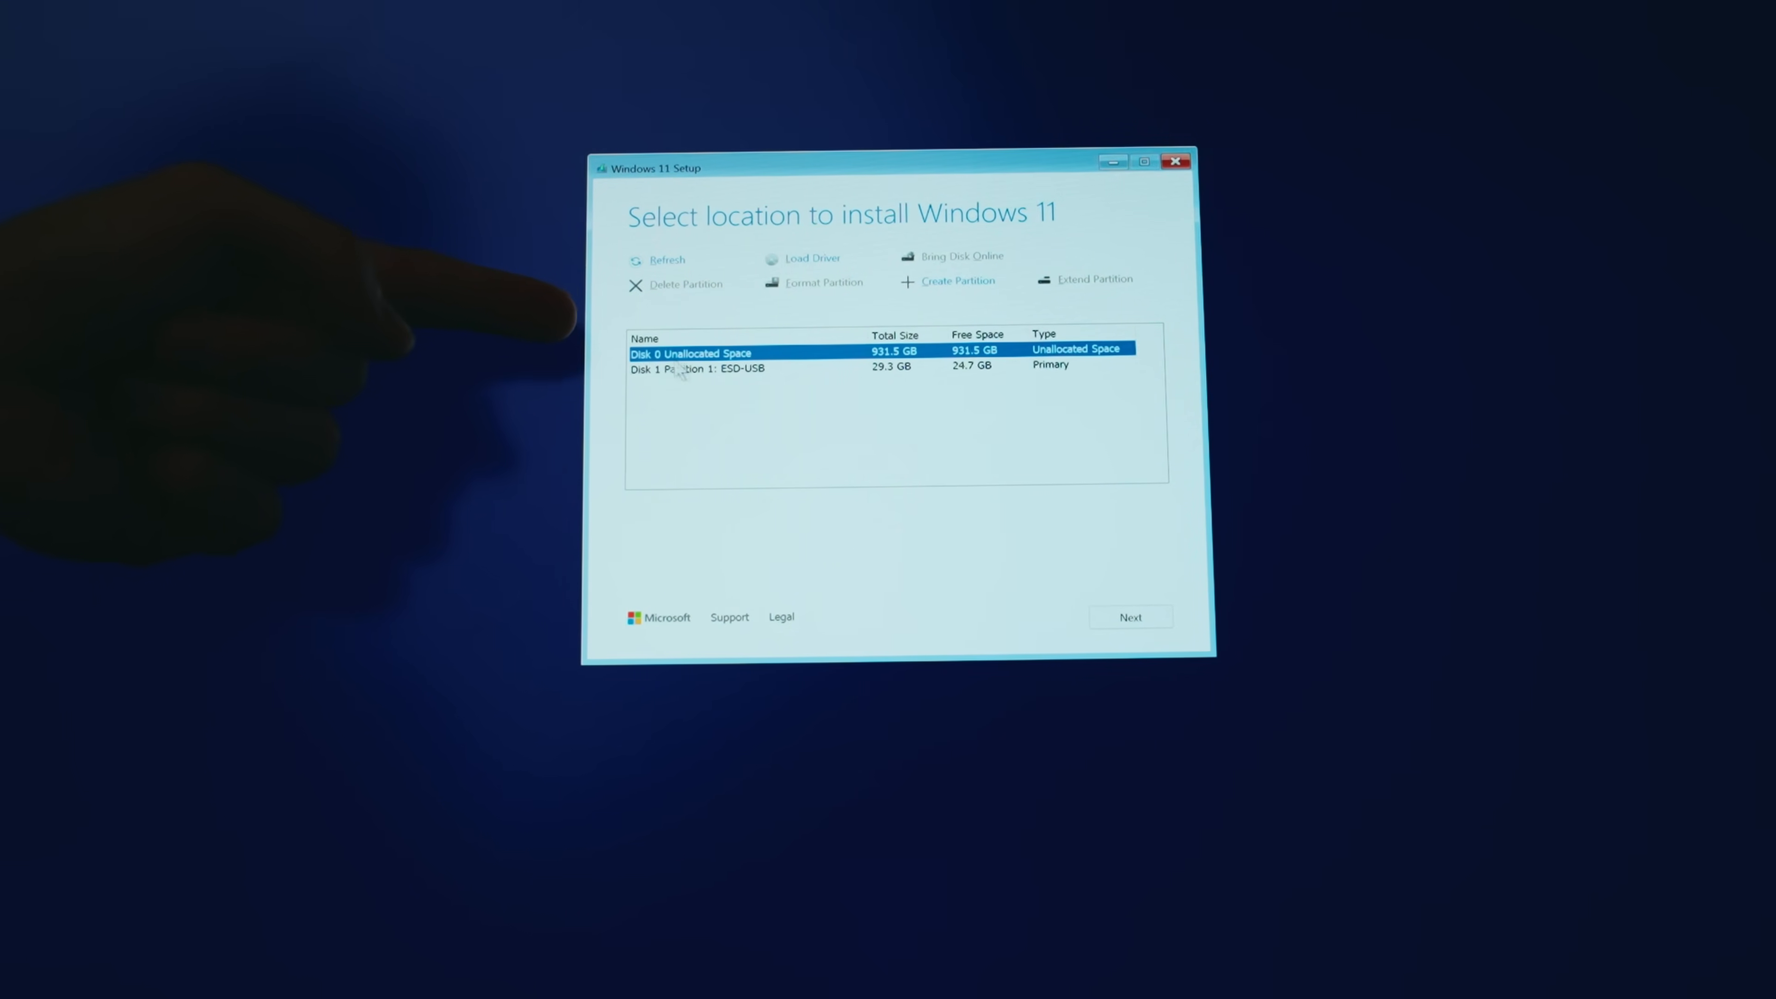
mouse_move(1051, 510)
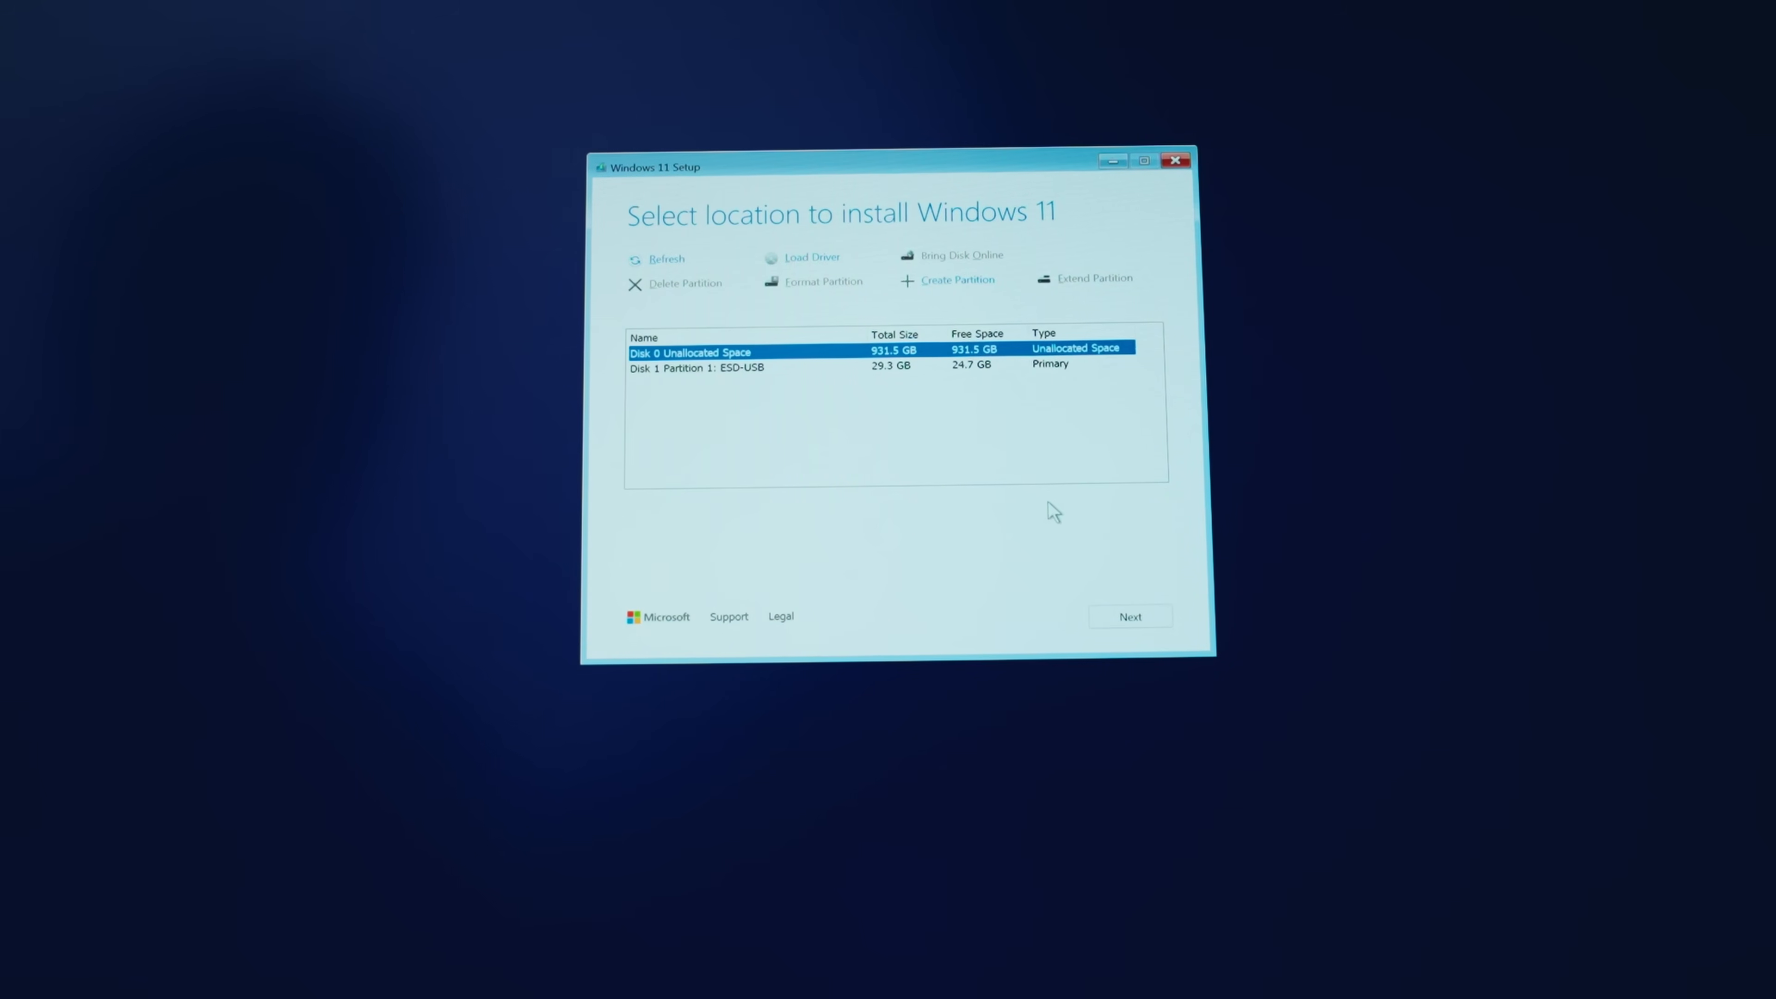
mouse_move(1115, 610)
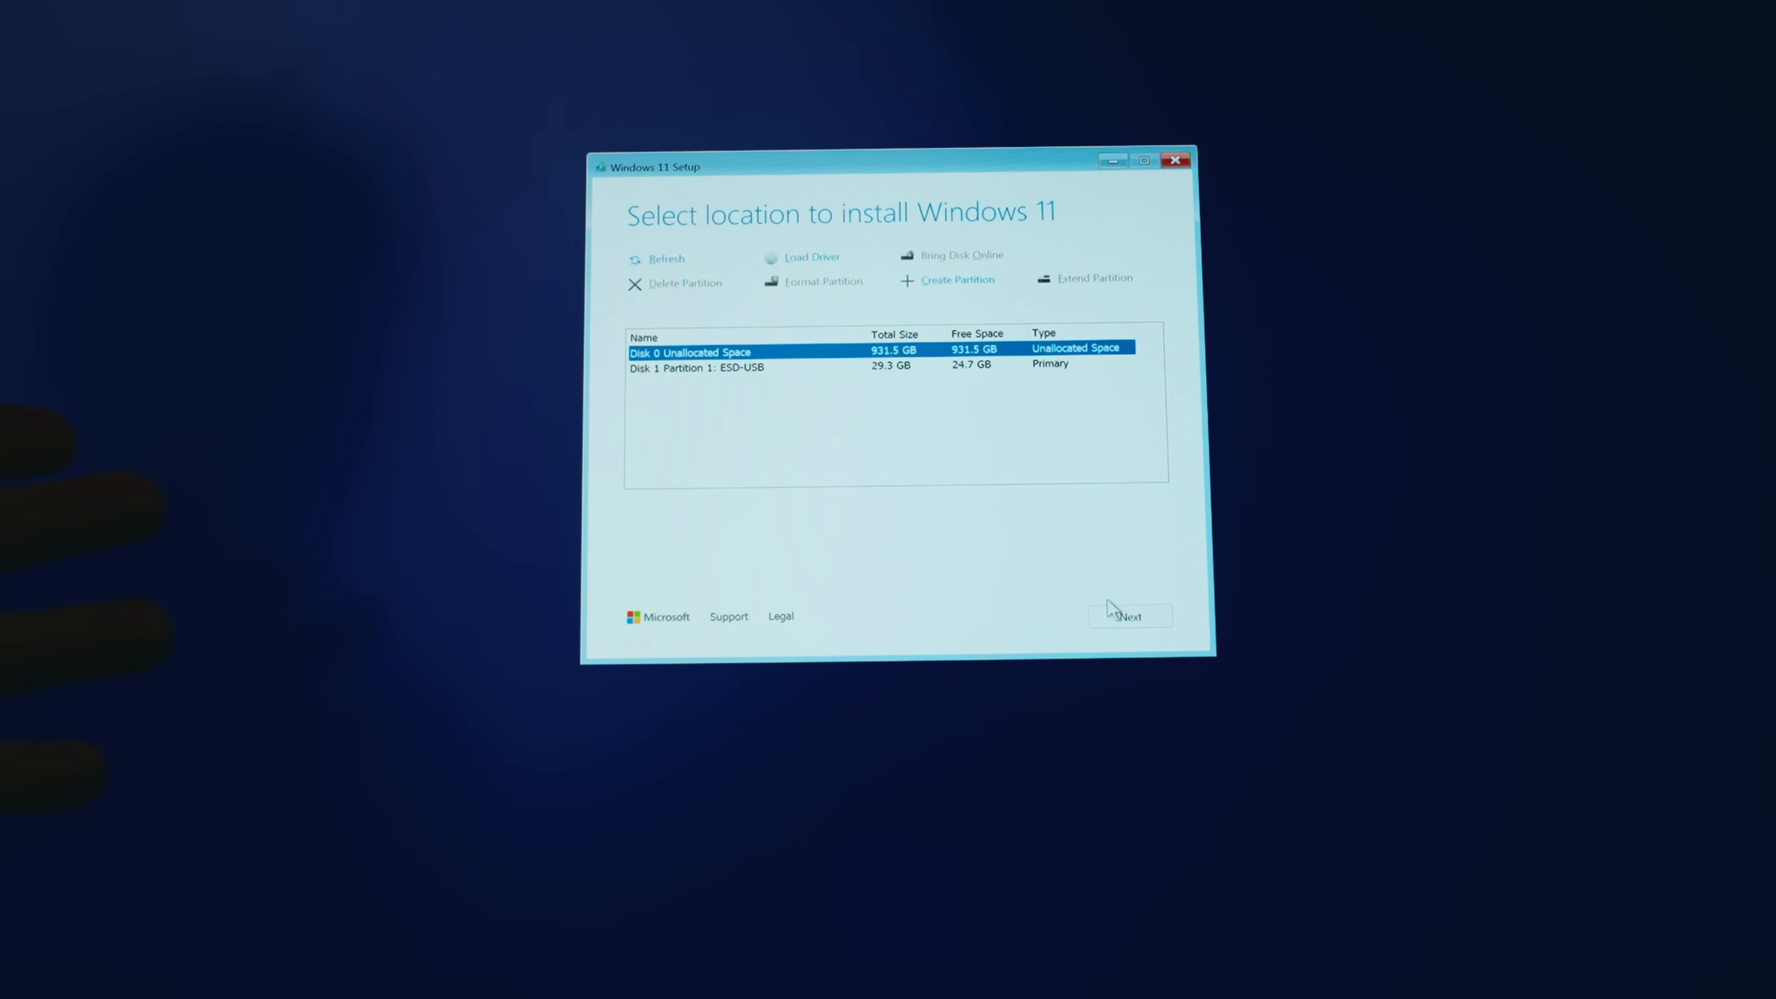
mouse_move(826, 360)
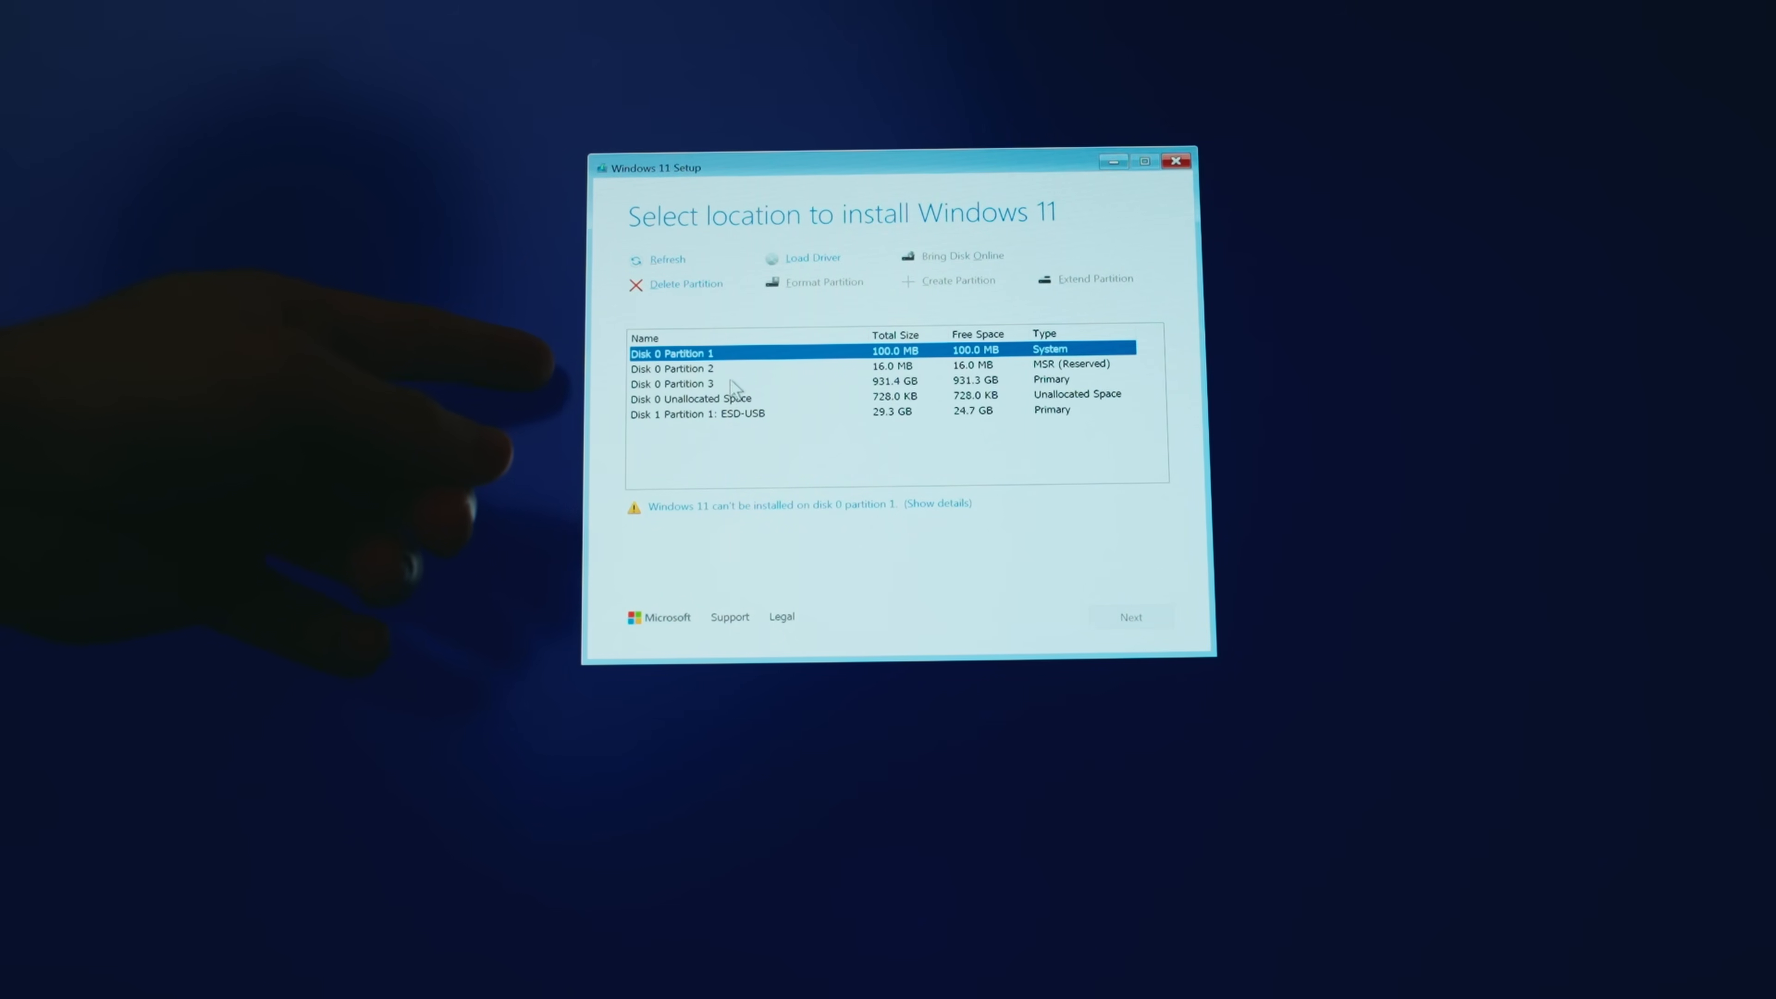
Select the 931.4 GB Disk 0 Partition 3 and start installing onto it
left_click(672, 368)
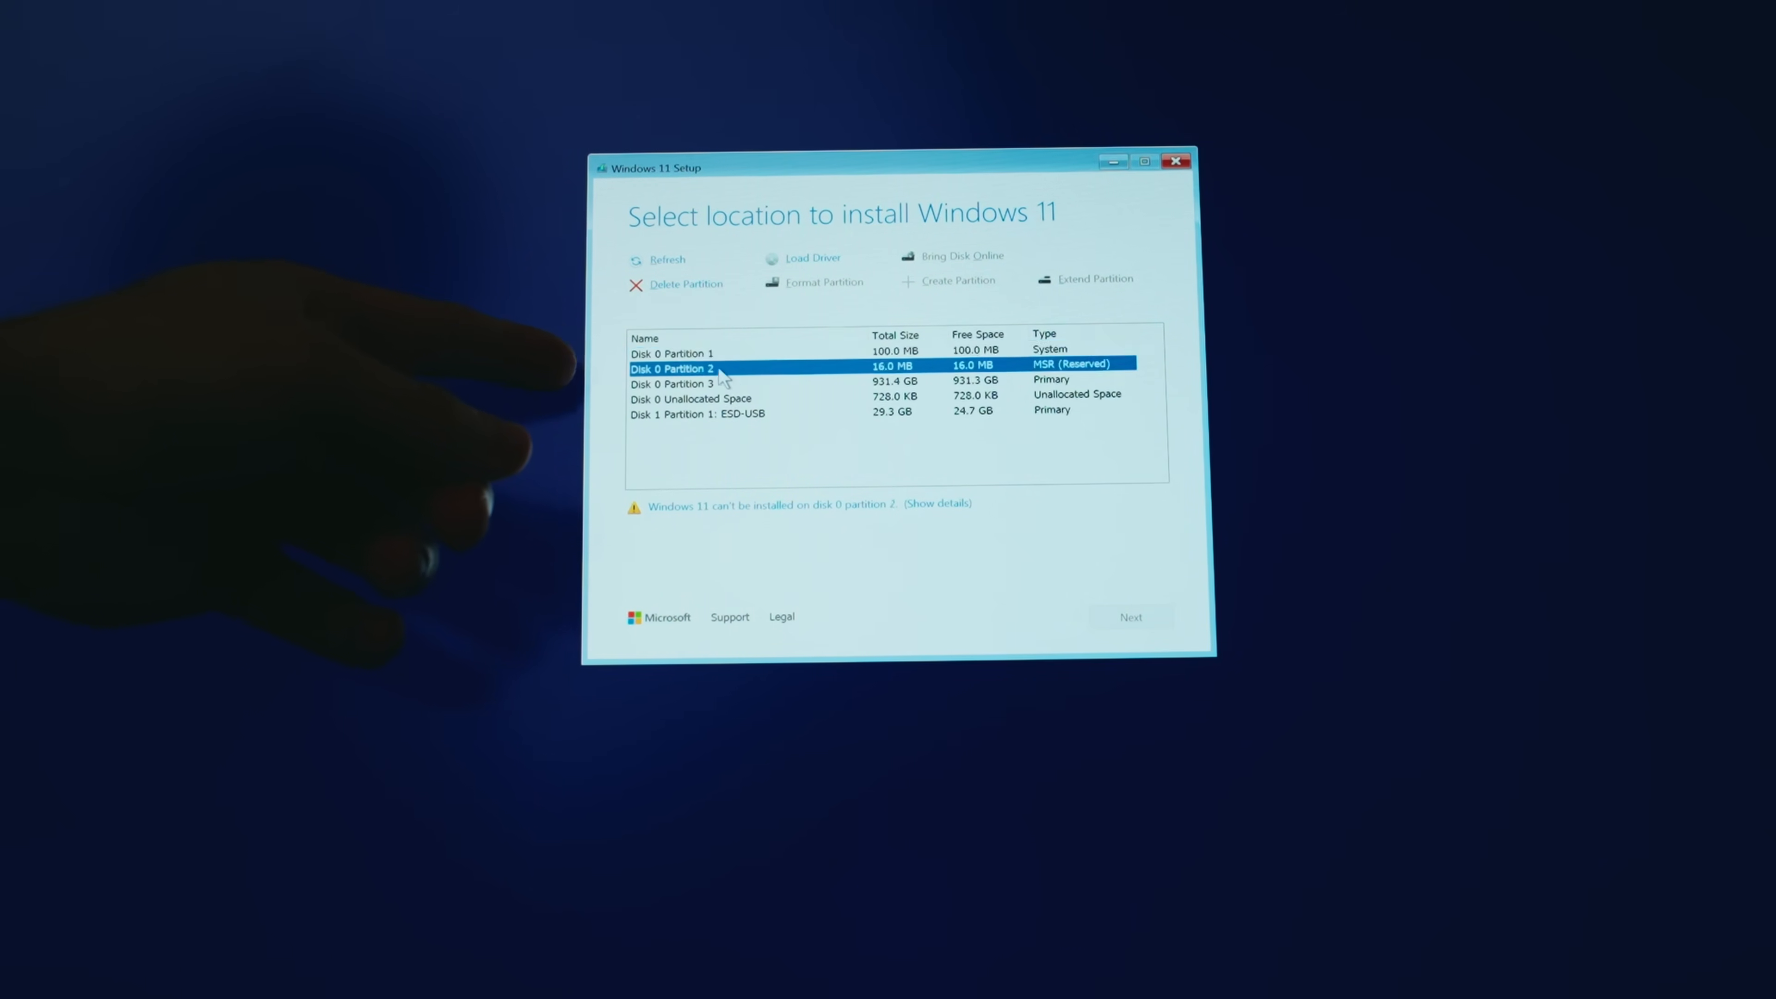
left_click(672, 383)
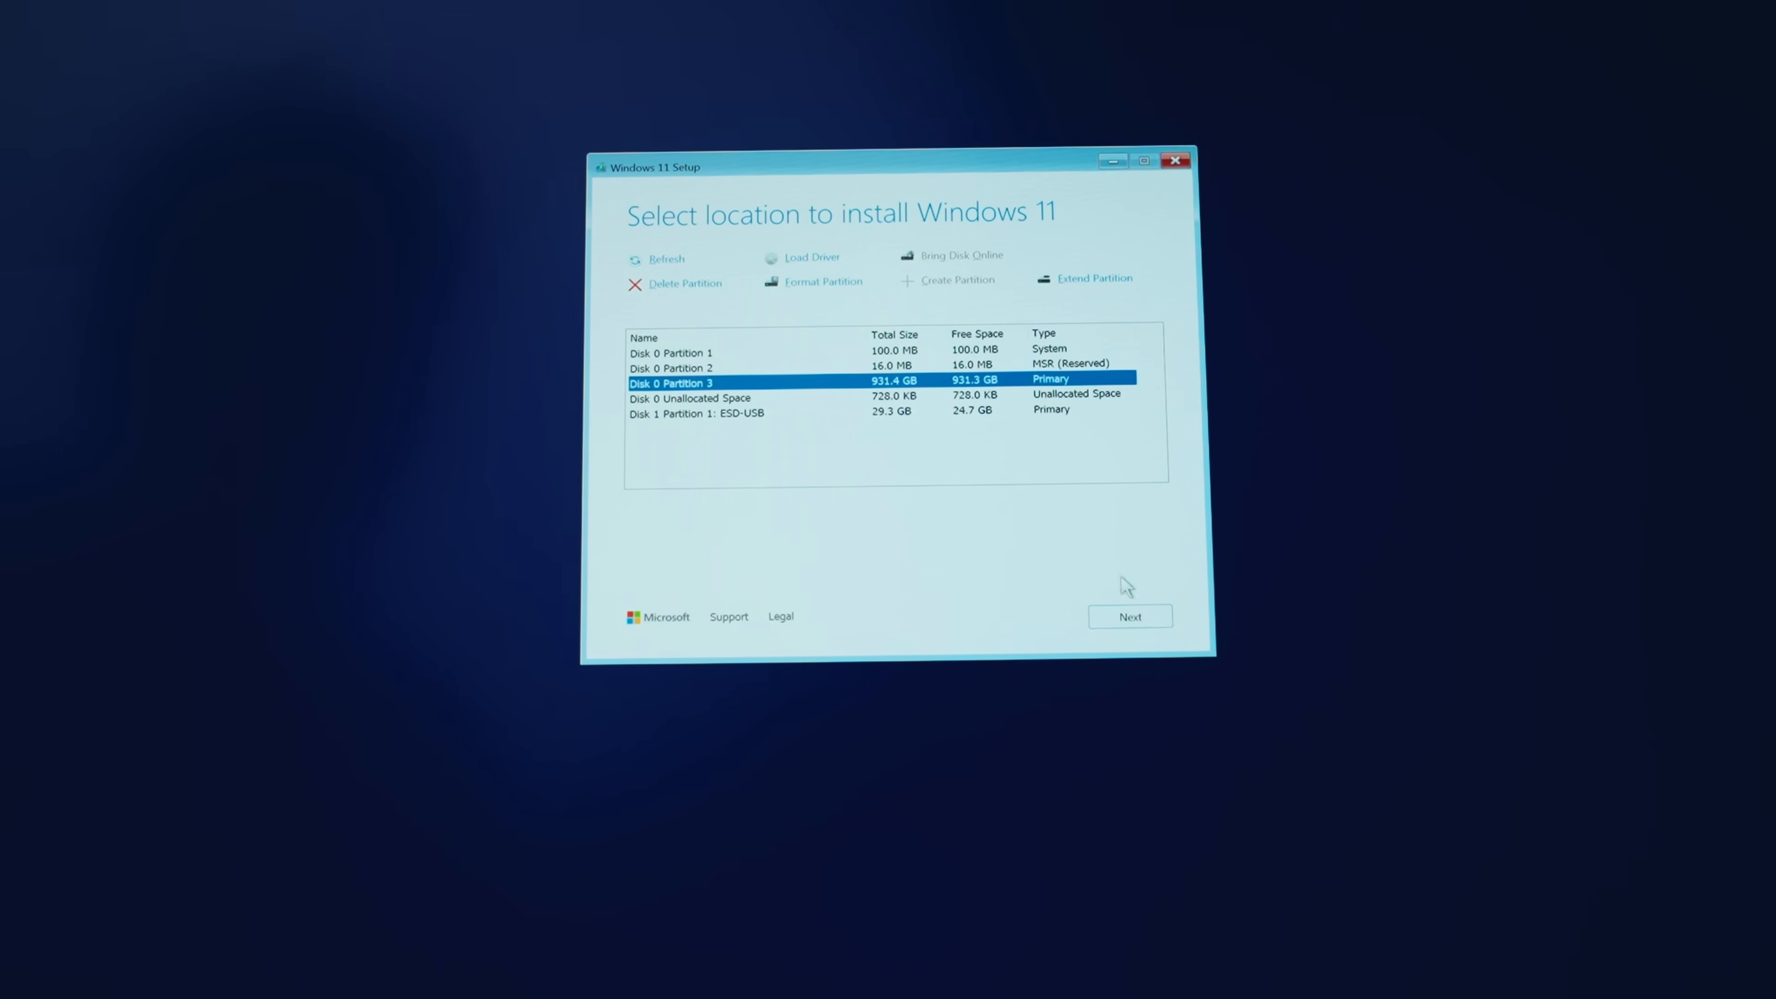
left_click(1128, 616)
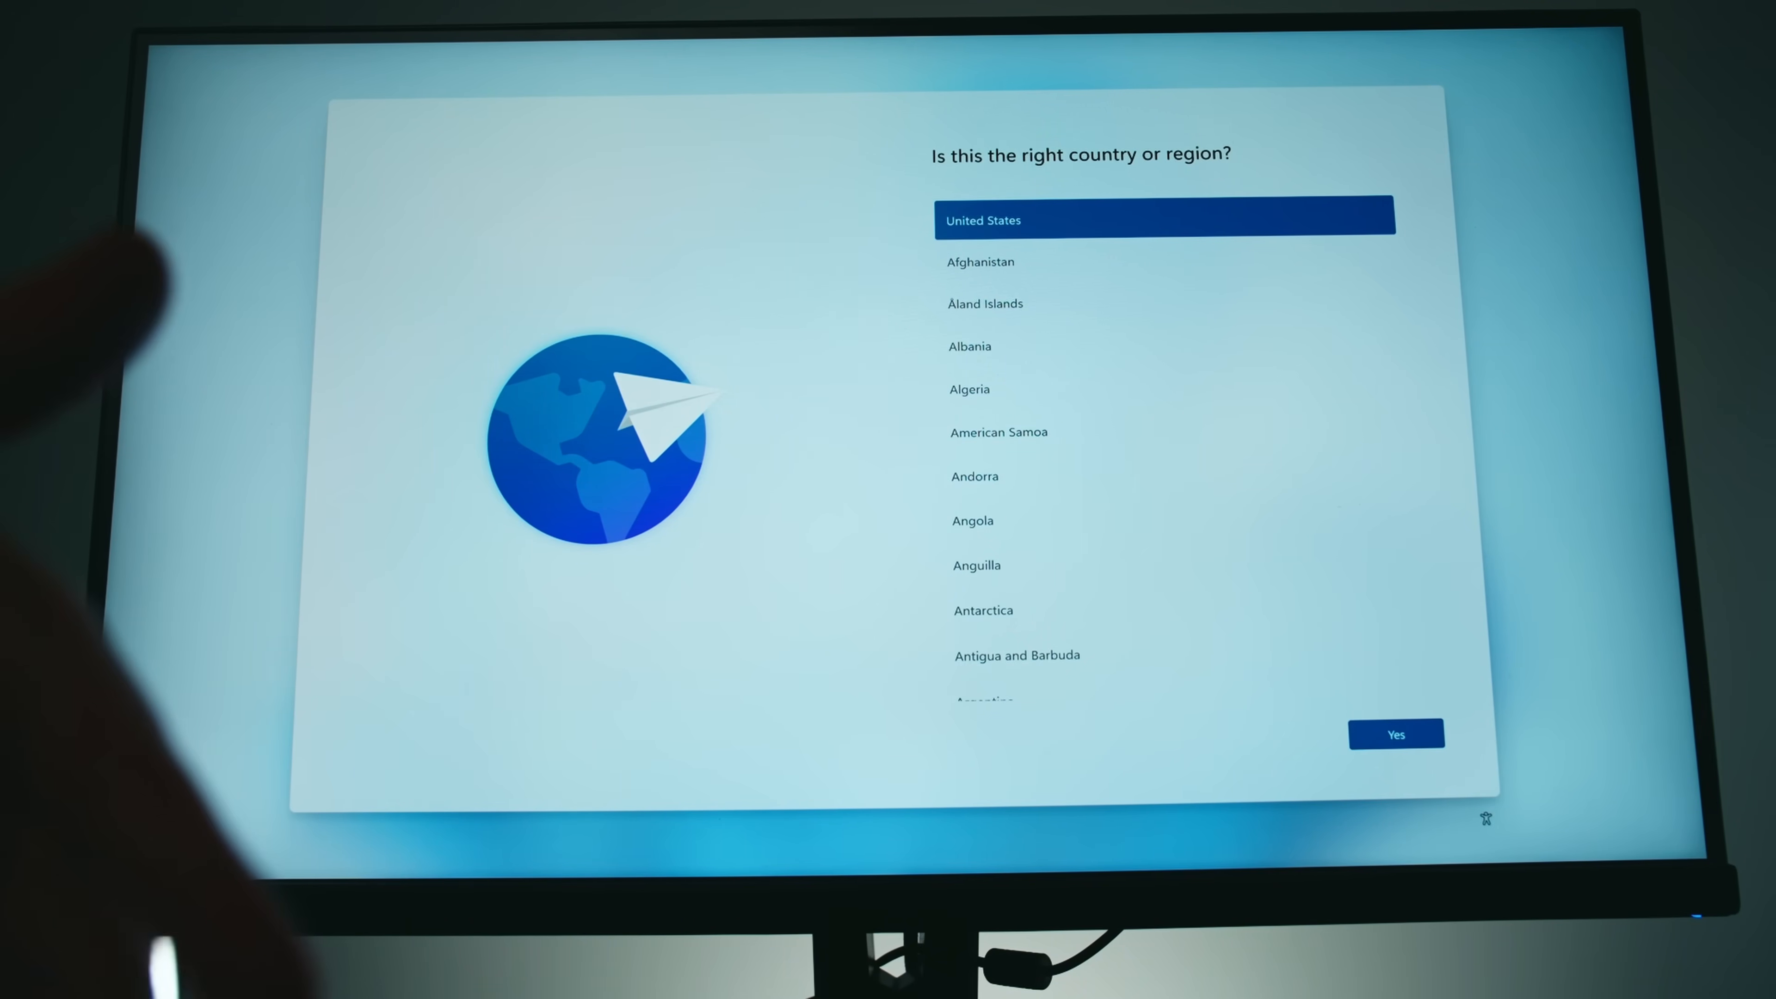
Advance through setup screens while the installation completes and reboots
left_click(1395, 733)
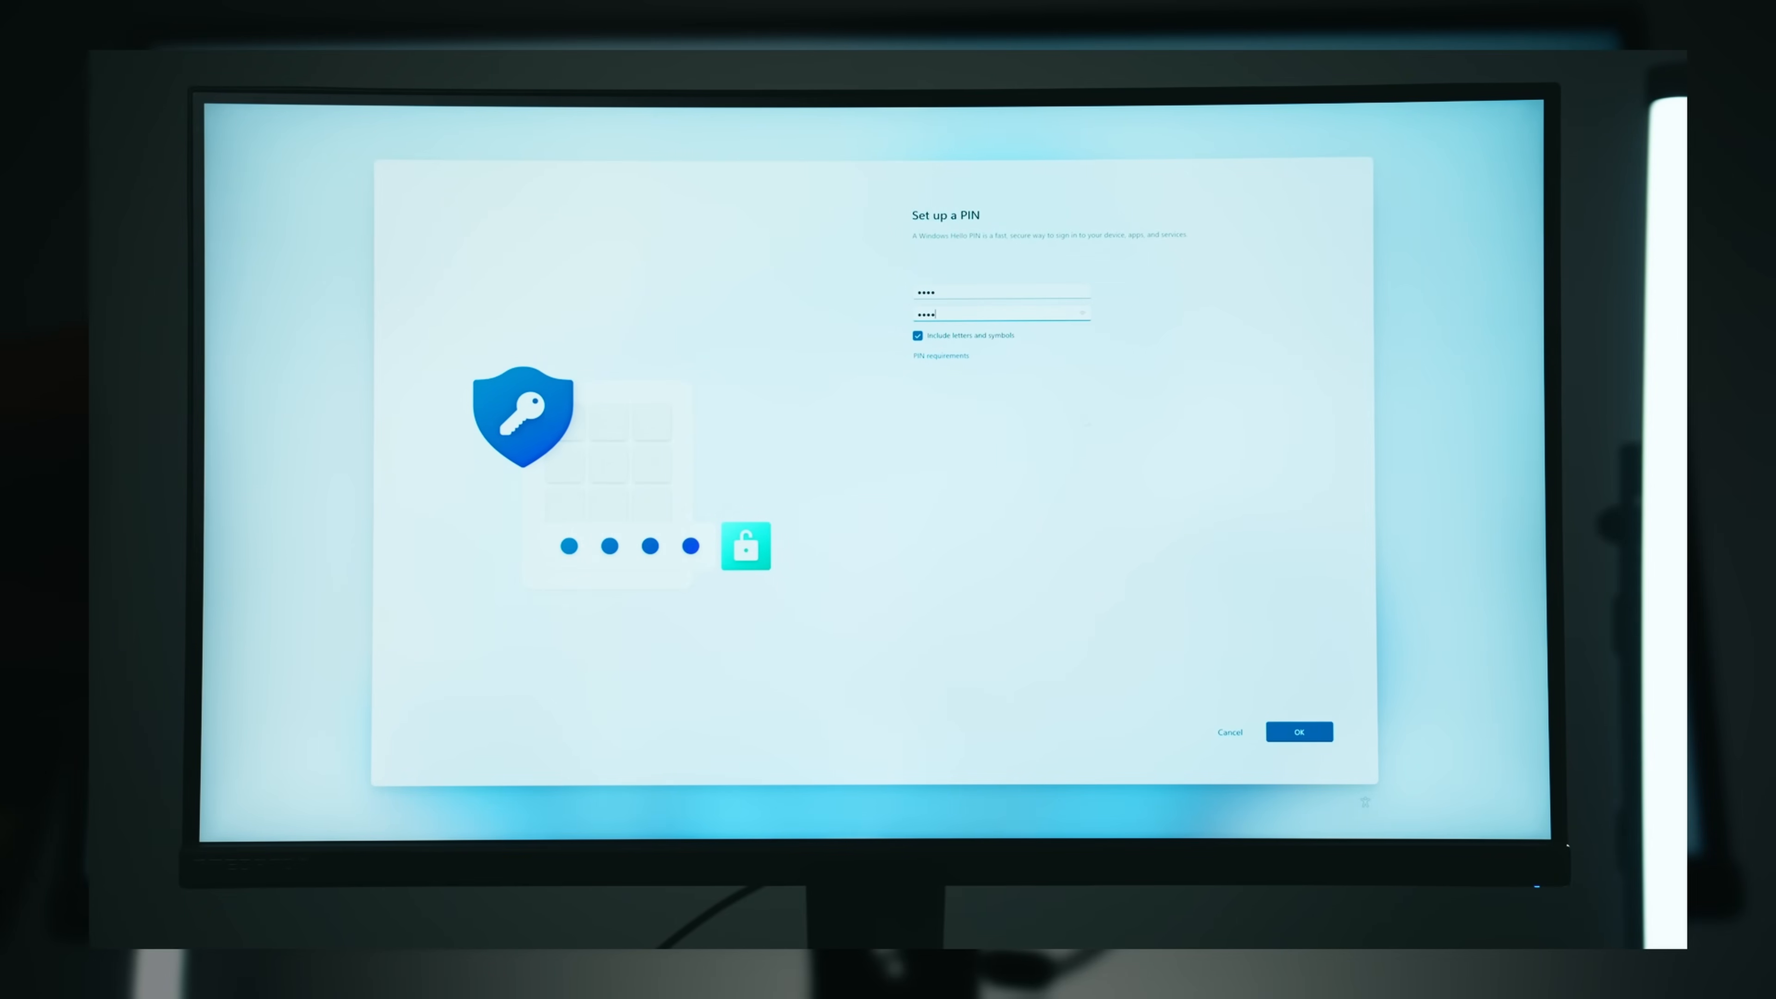
left_click(1298, 731)
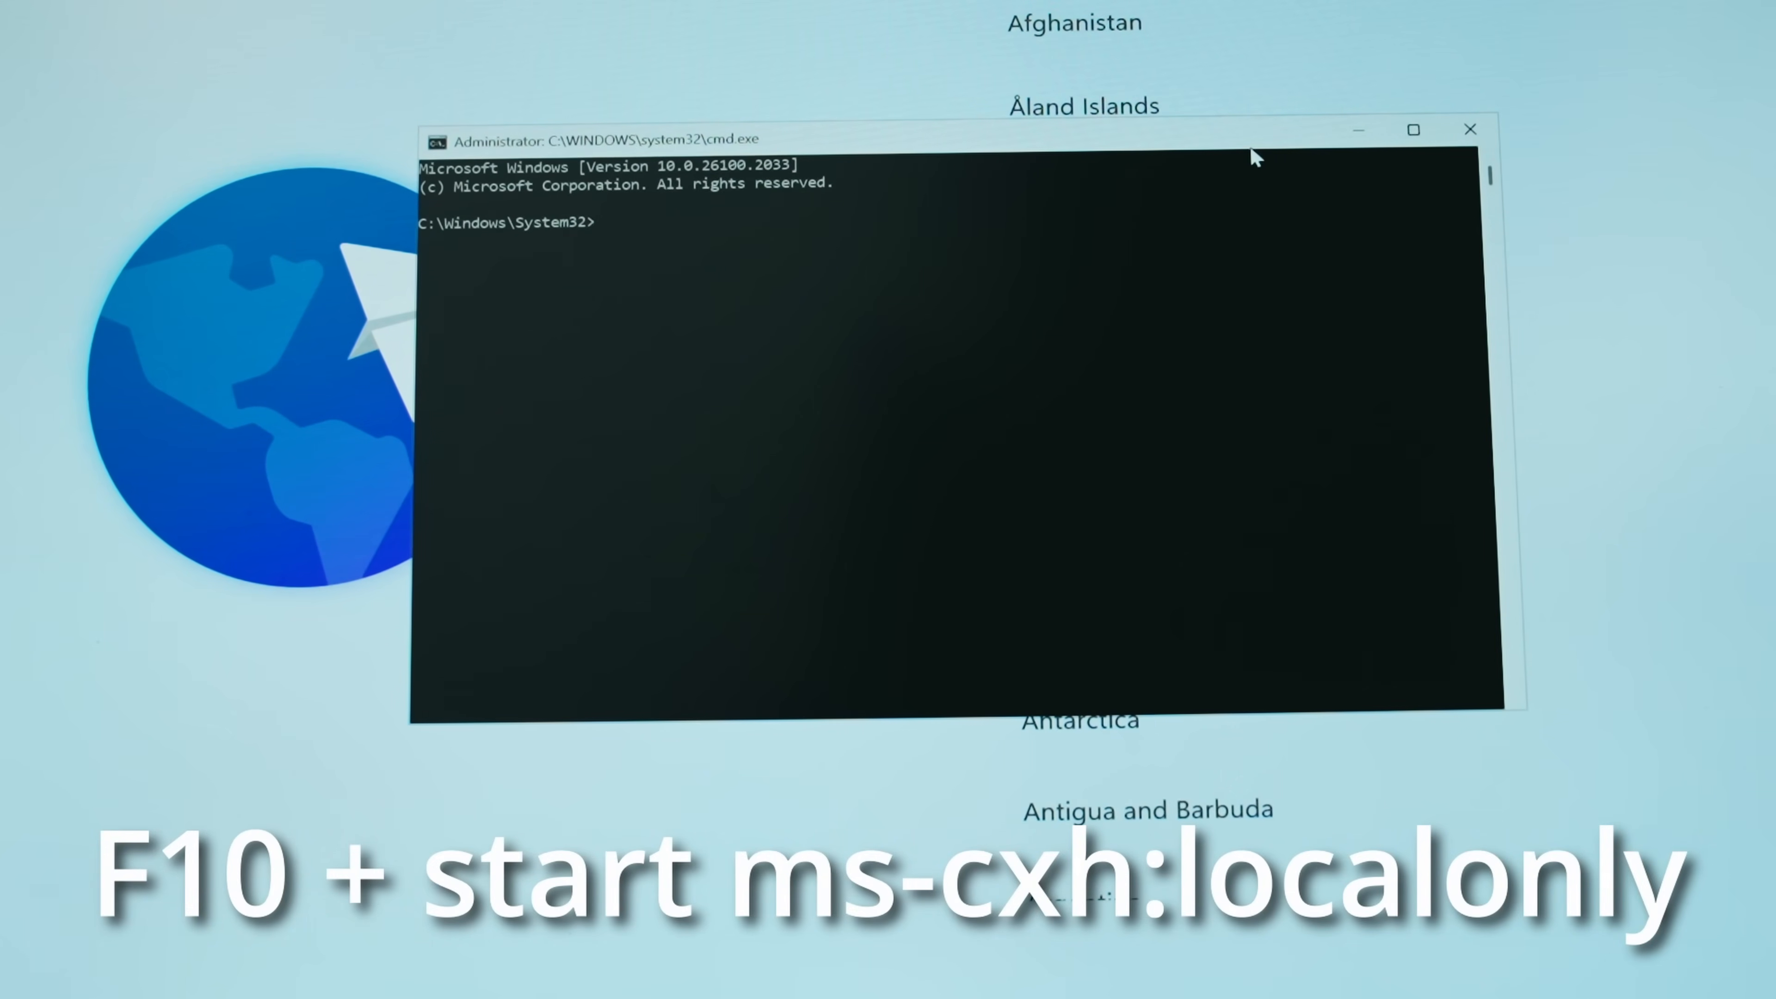
Run 'start ms-cxh:localonly' in Command Prompt to launch local account setup
type("start m")
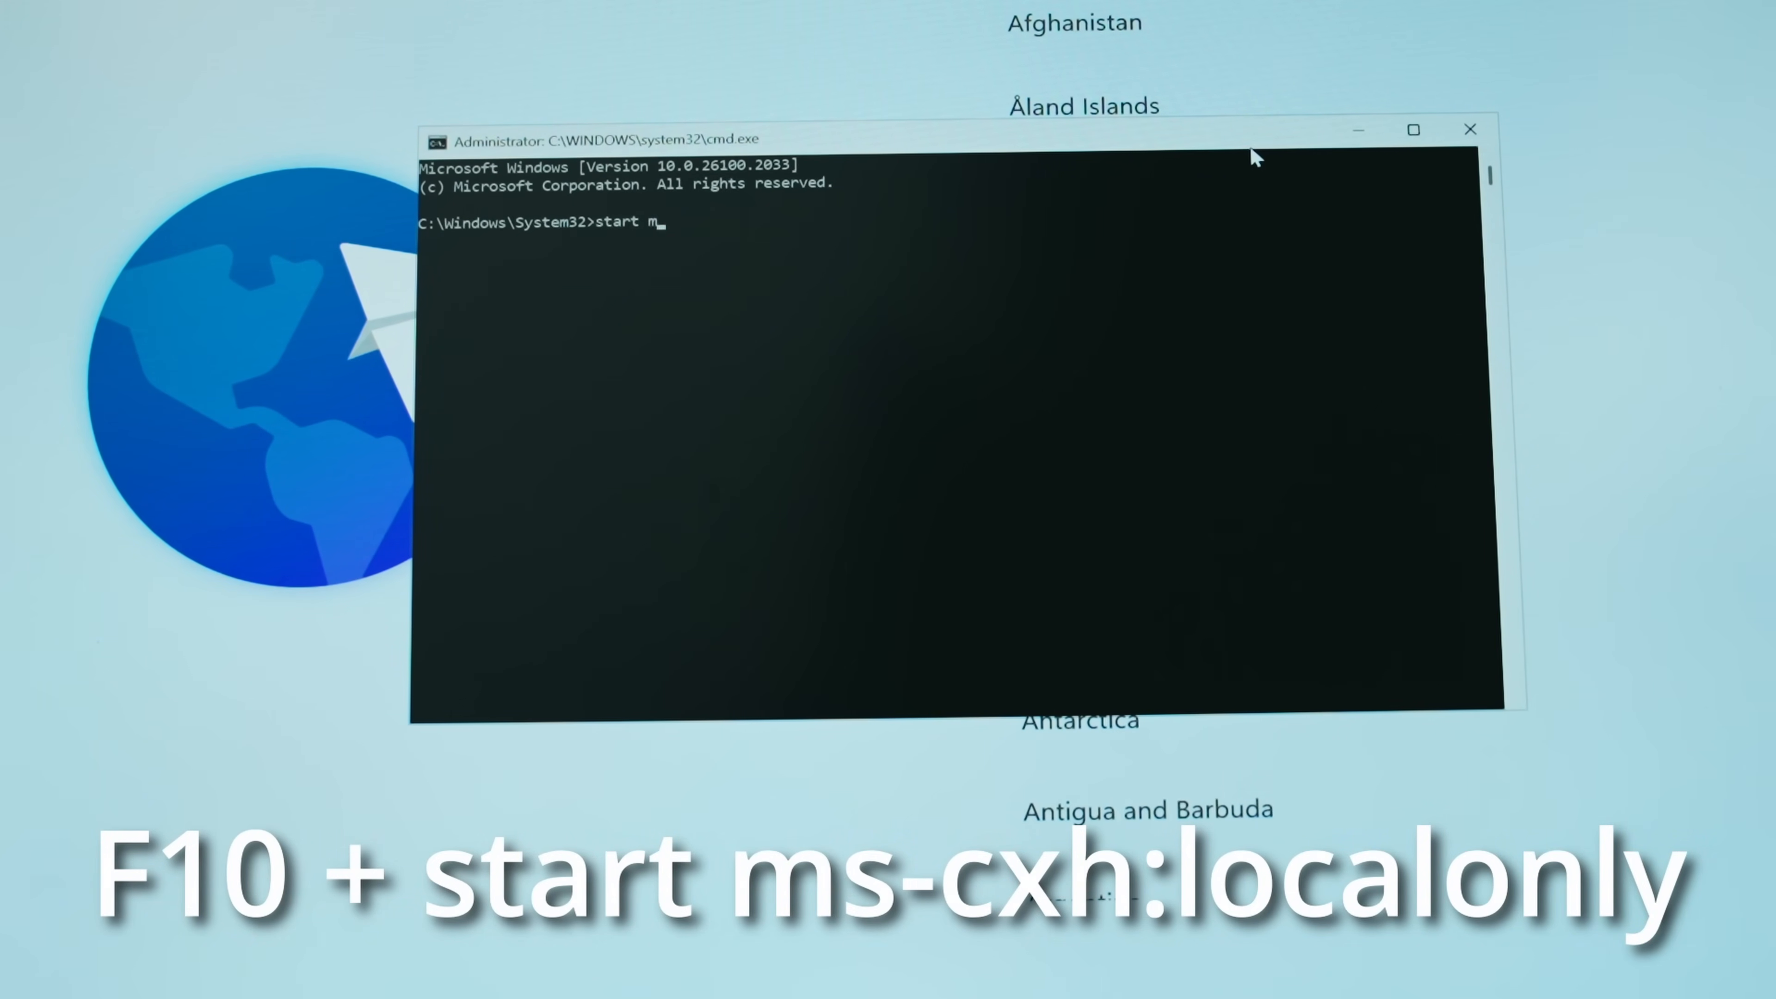
type("s-")
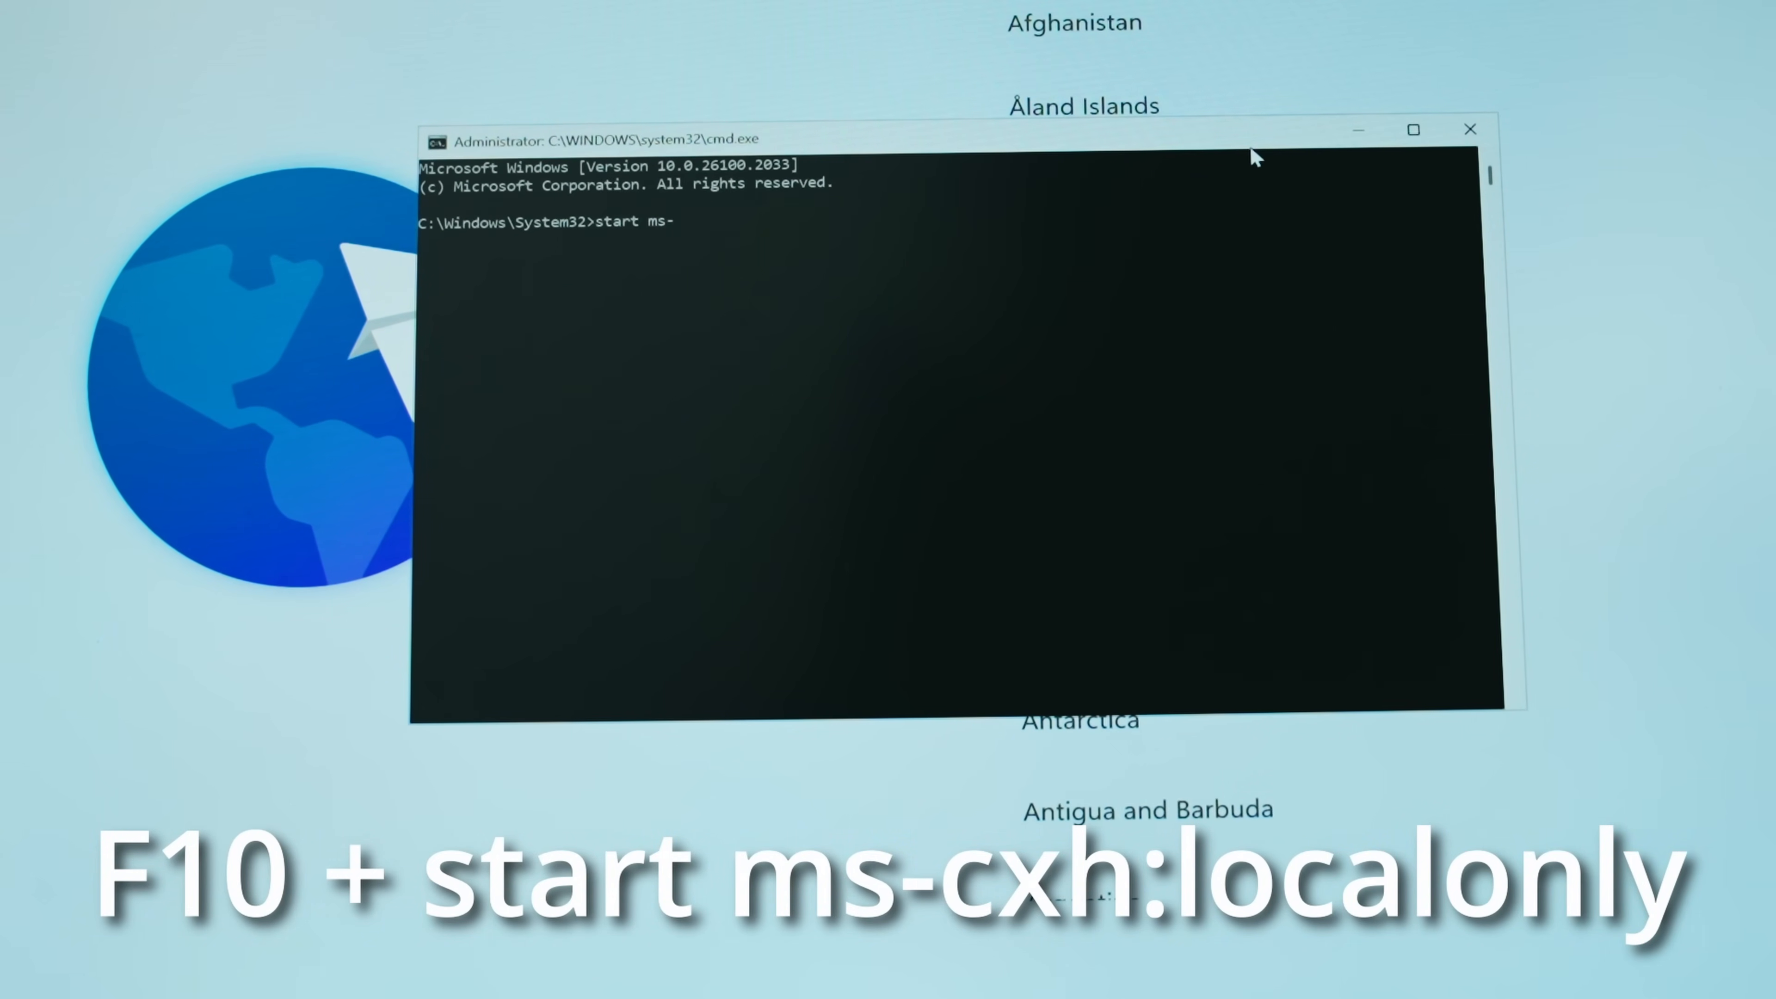
type("cx")
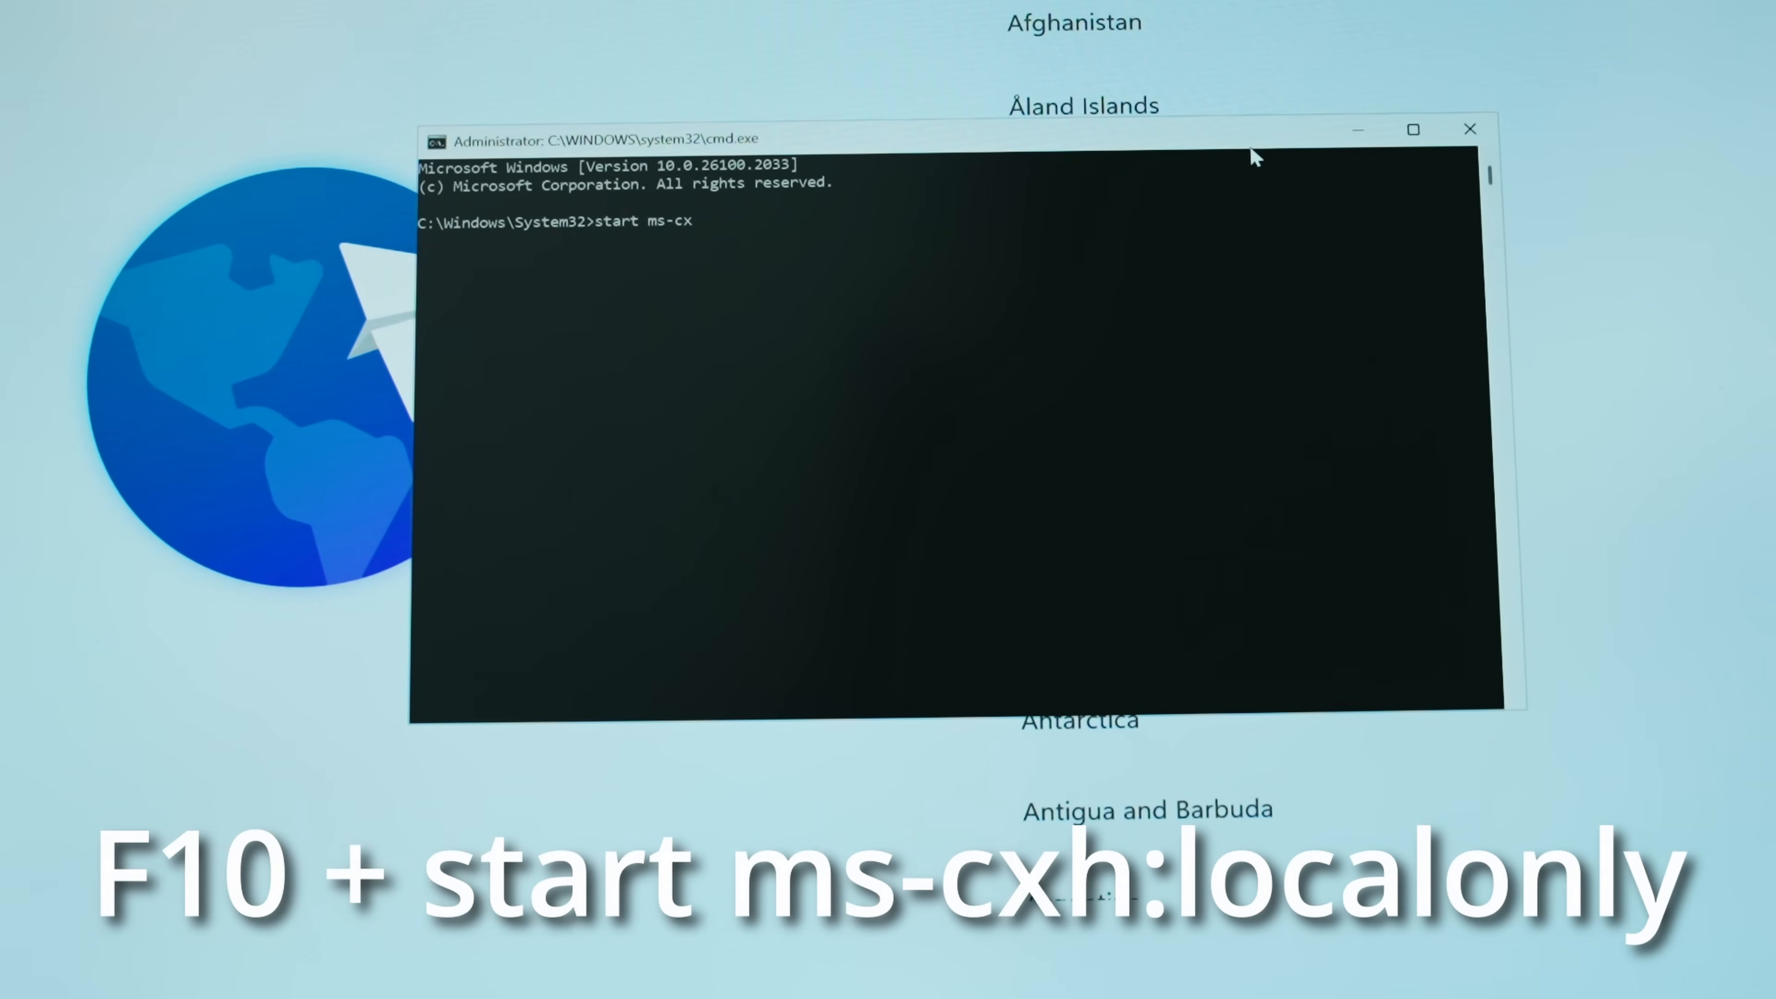
type("h:l")
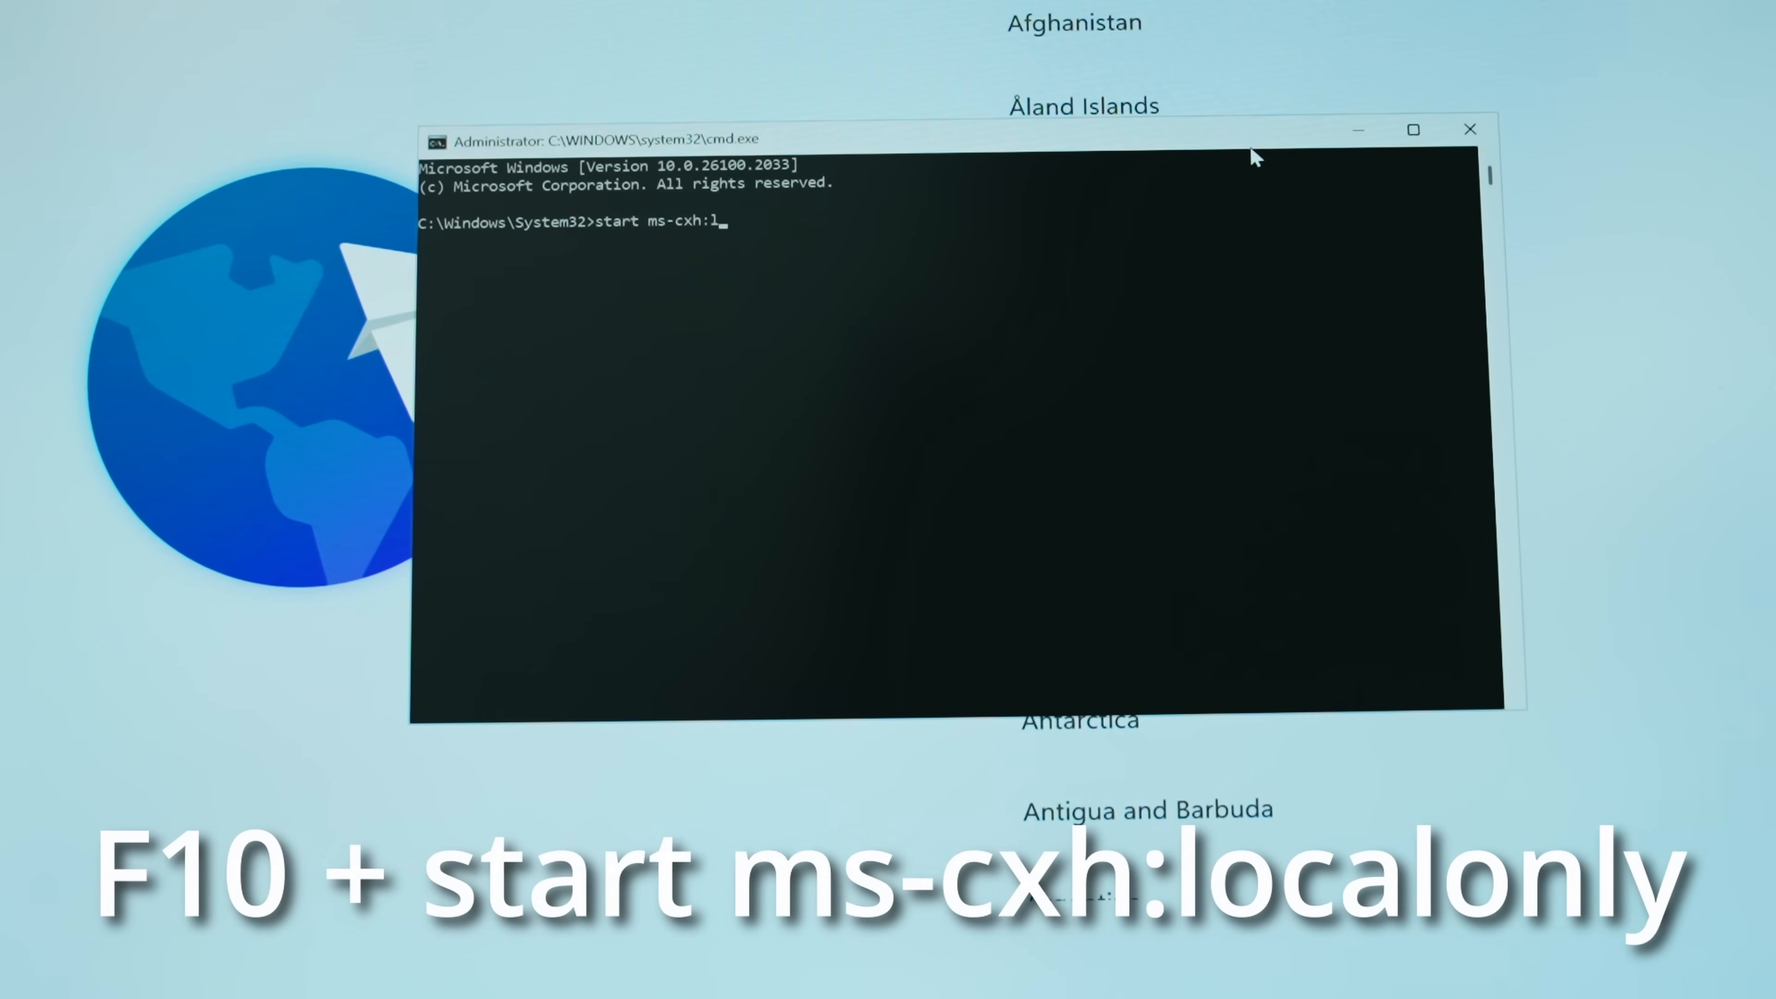
type("ocalonly")
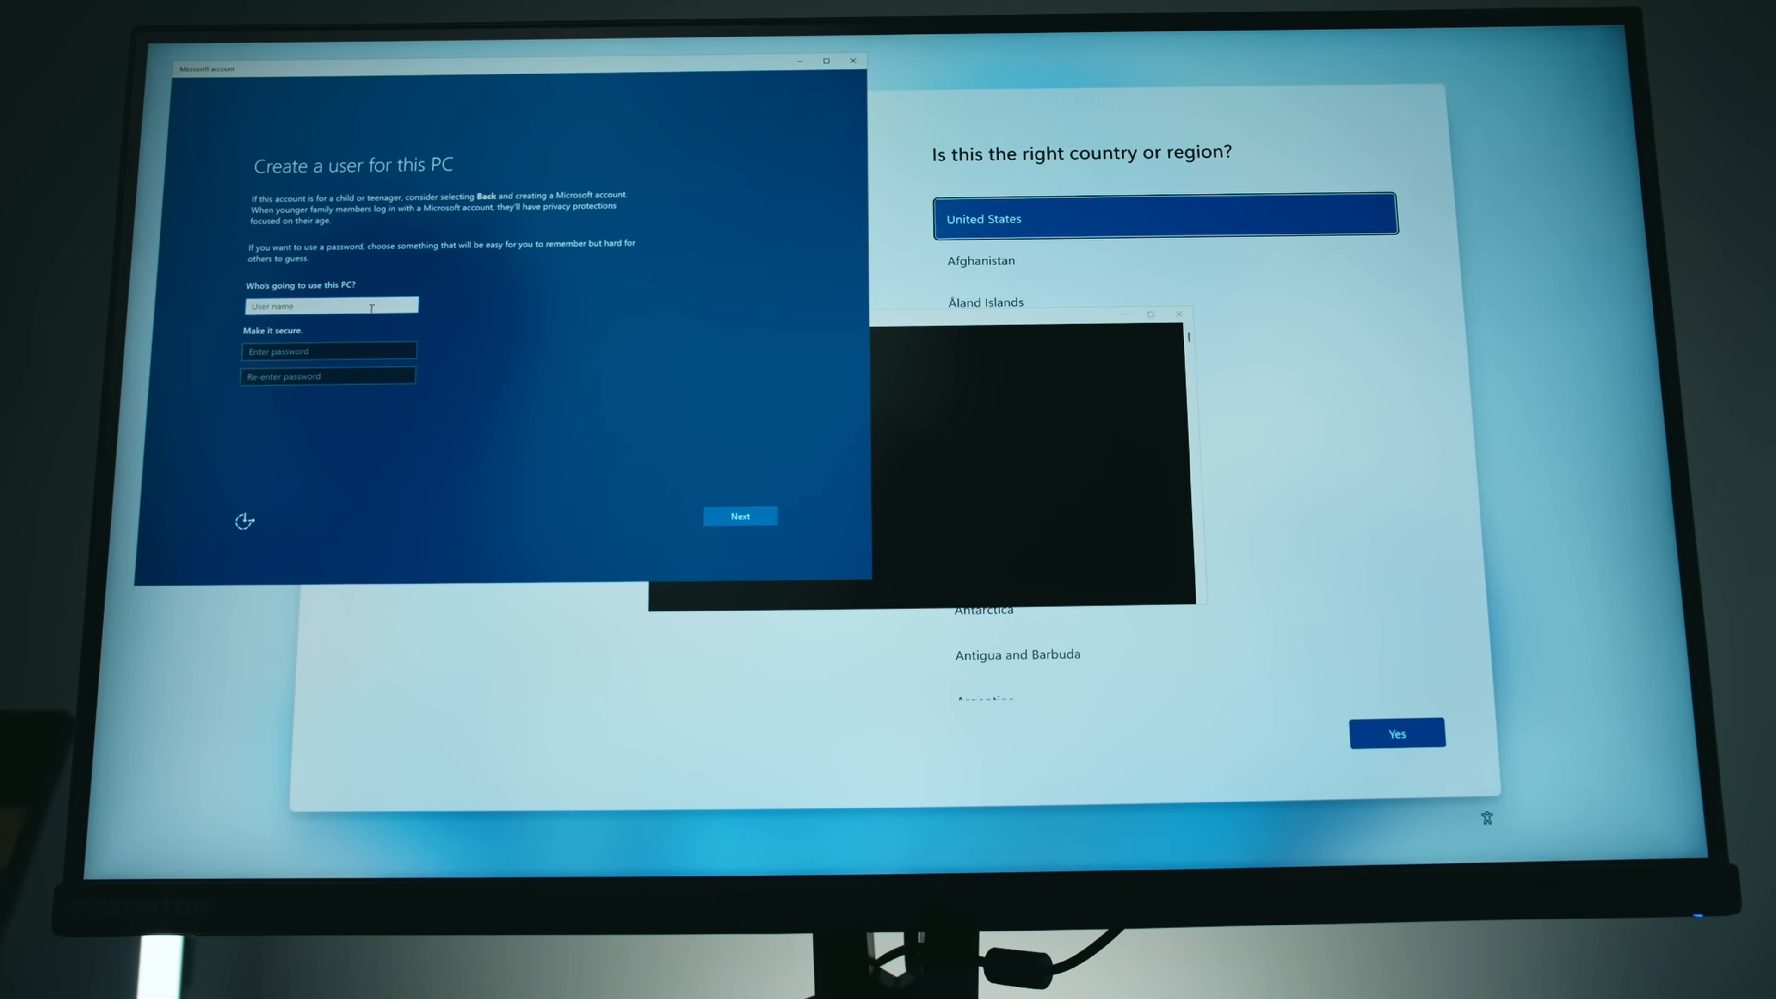
Name the local user 'Tutorial' and choose the first security question
type("Tutorial PC")
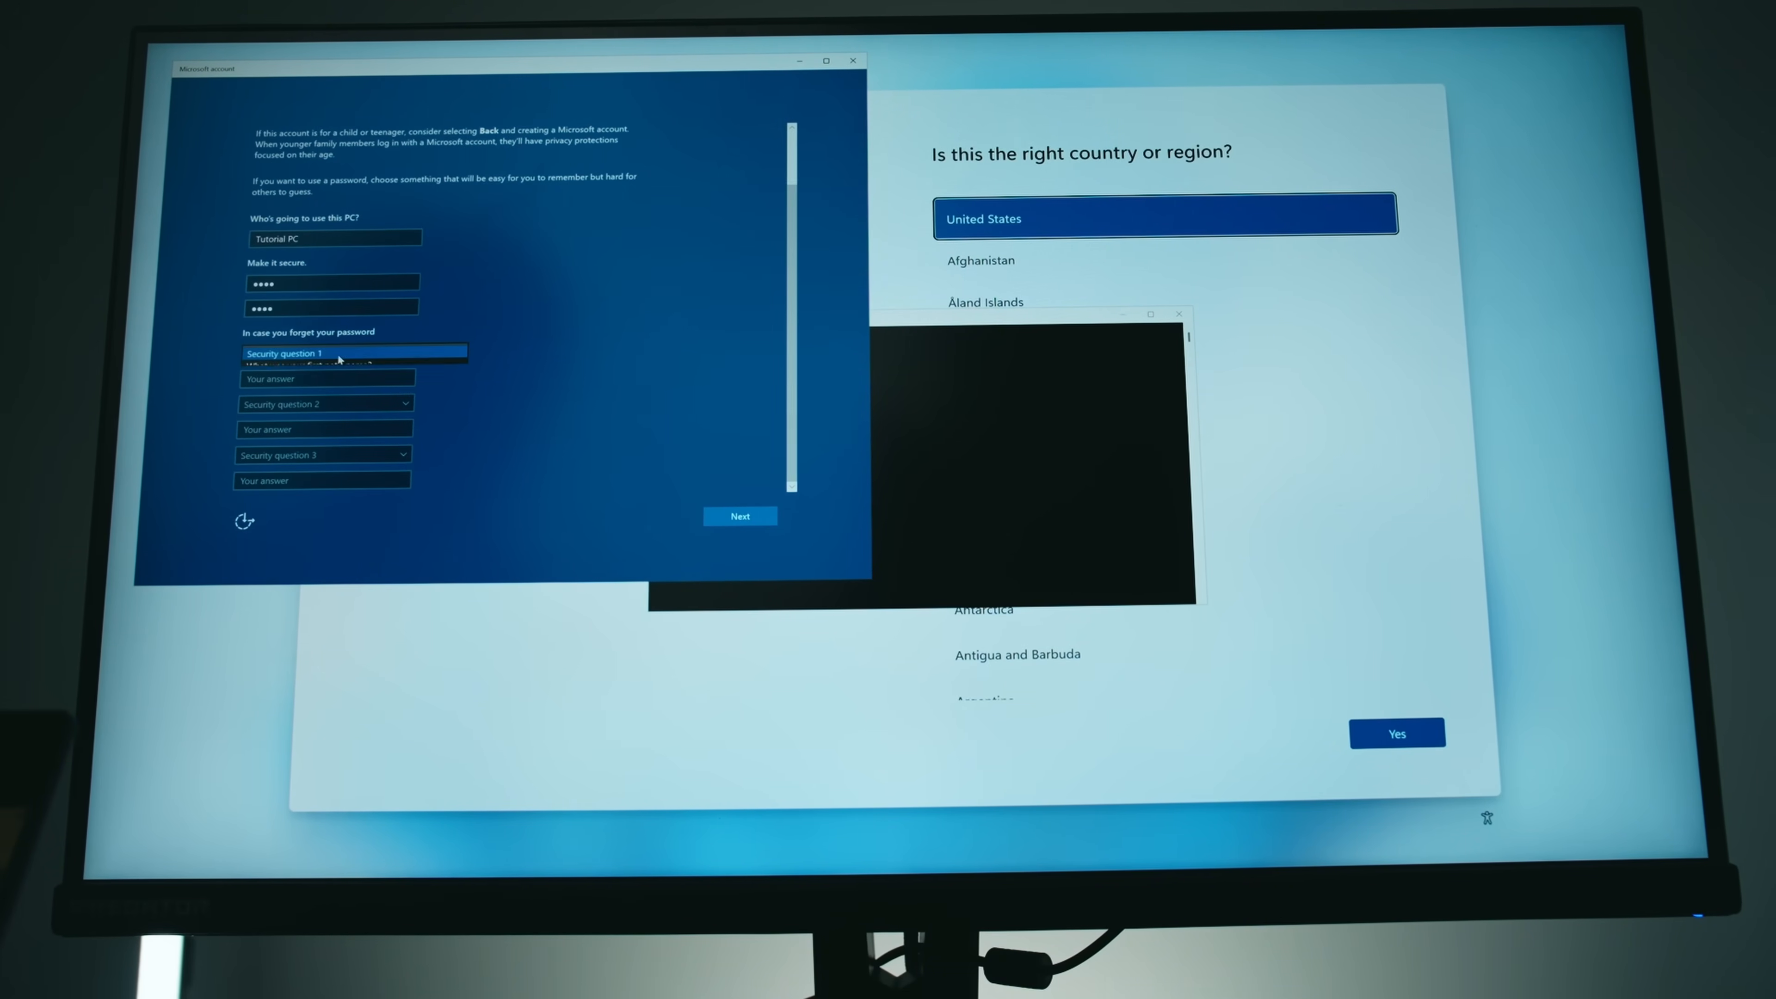
left_click(740, 516)
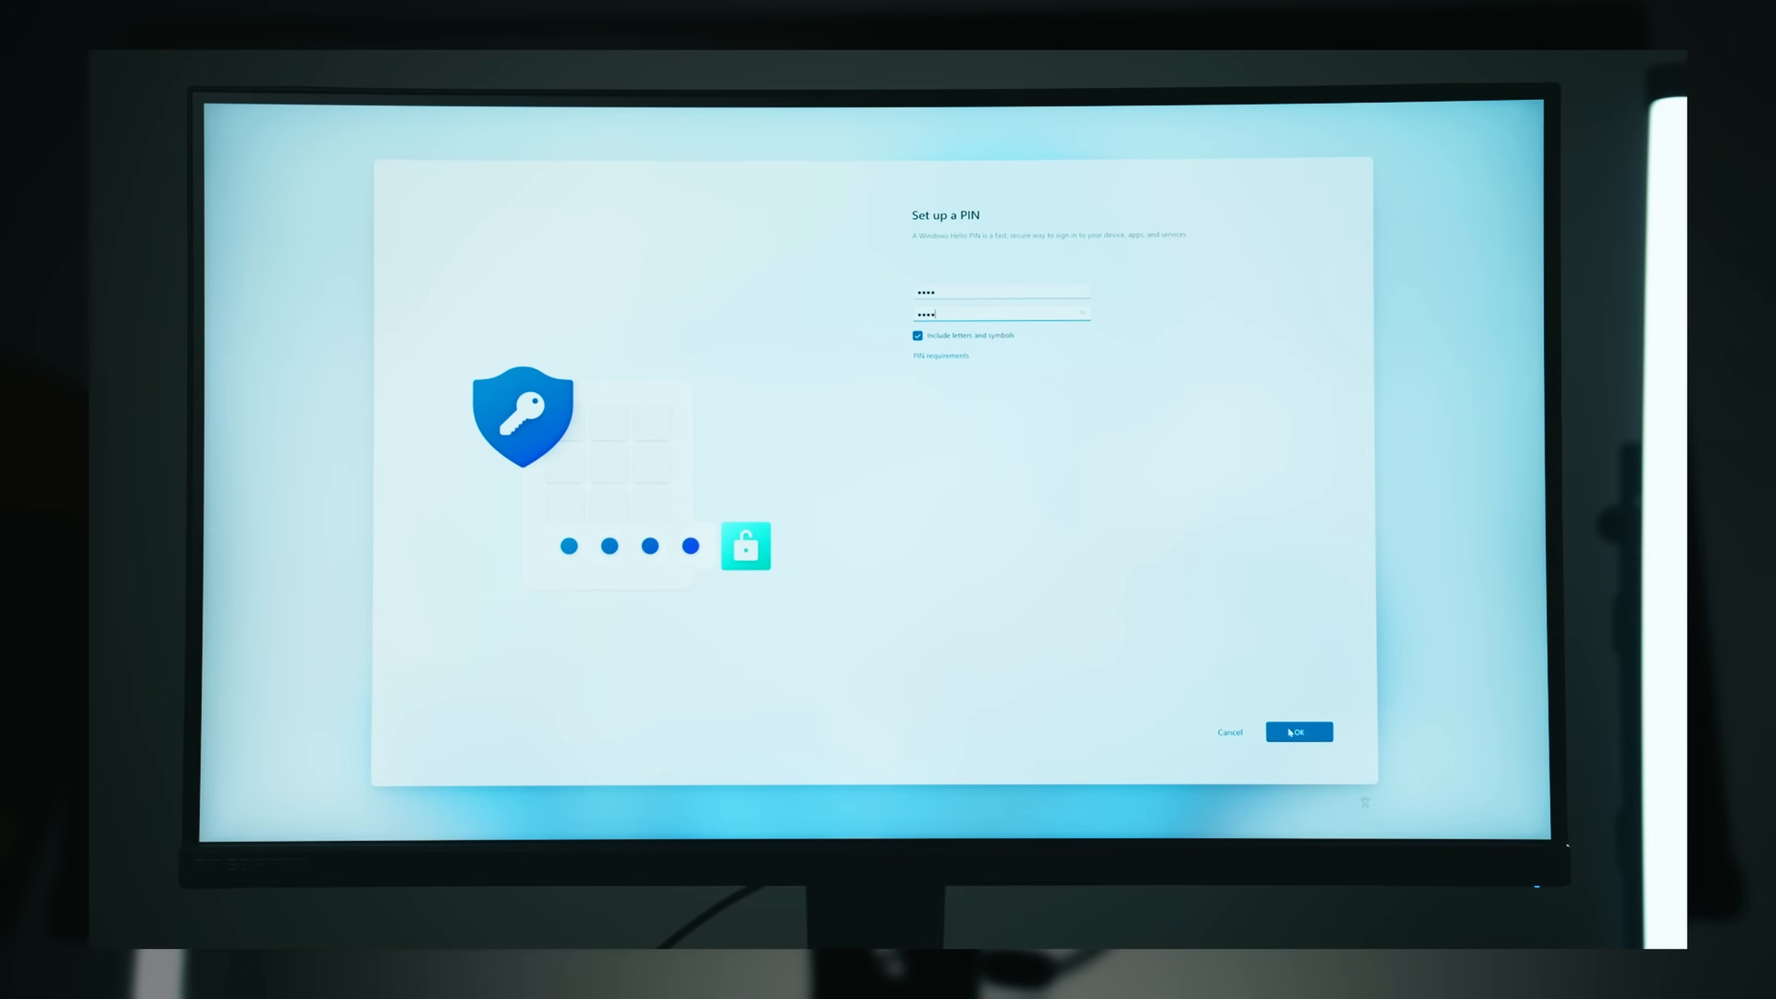
Confirm the PIN, switch the privacy toggles off, accept, and reach the desktop Start menu
left_click(1298, 732)
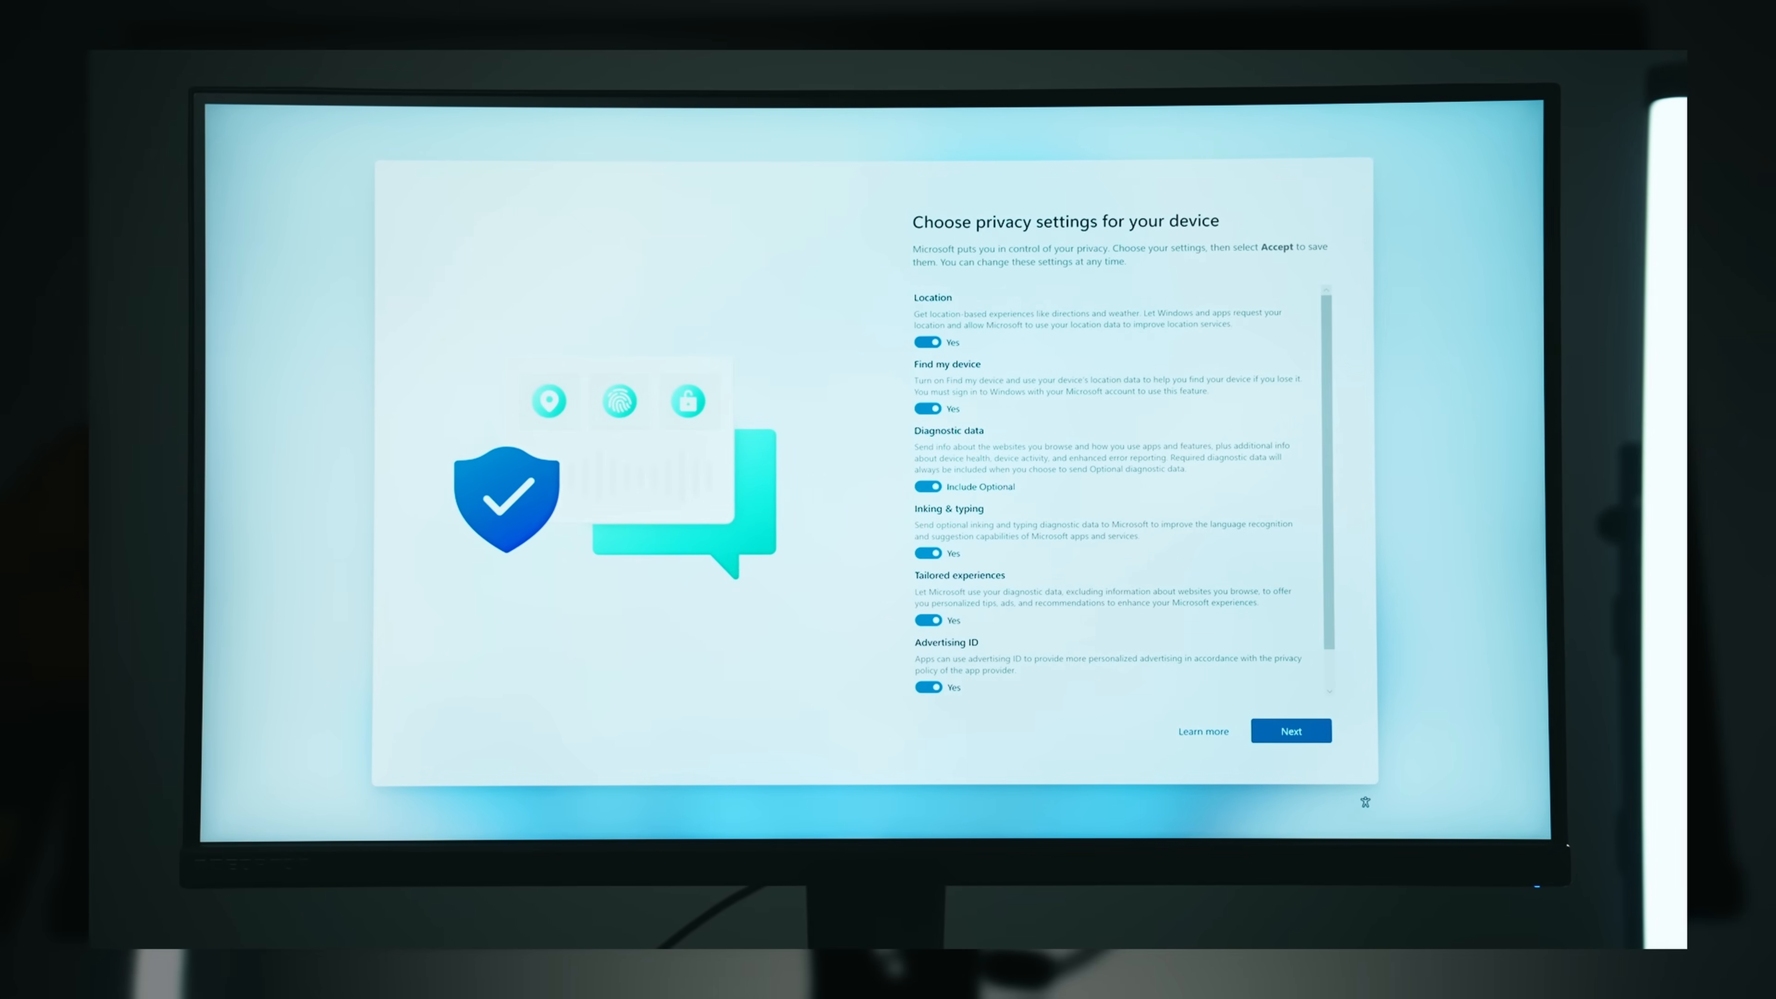
left_click(926, 342)
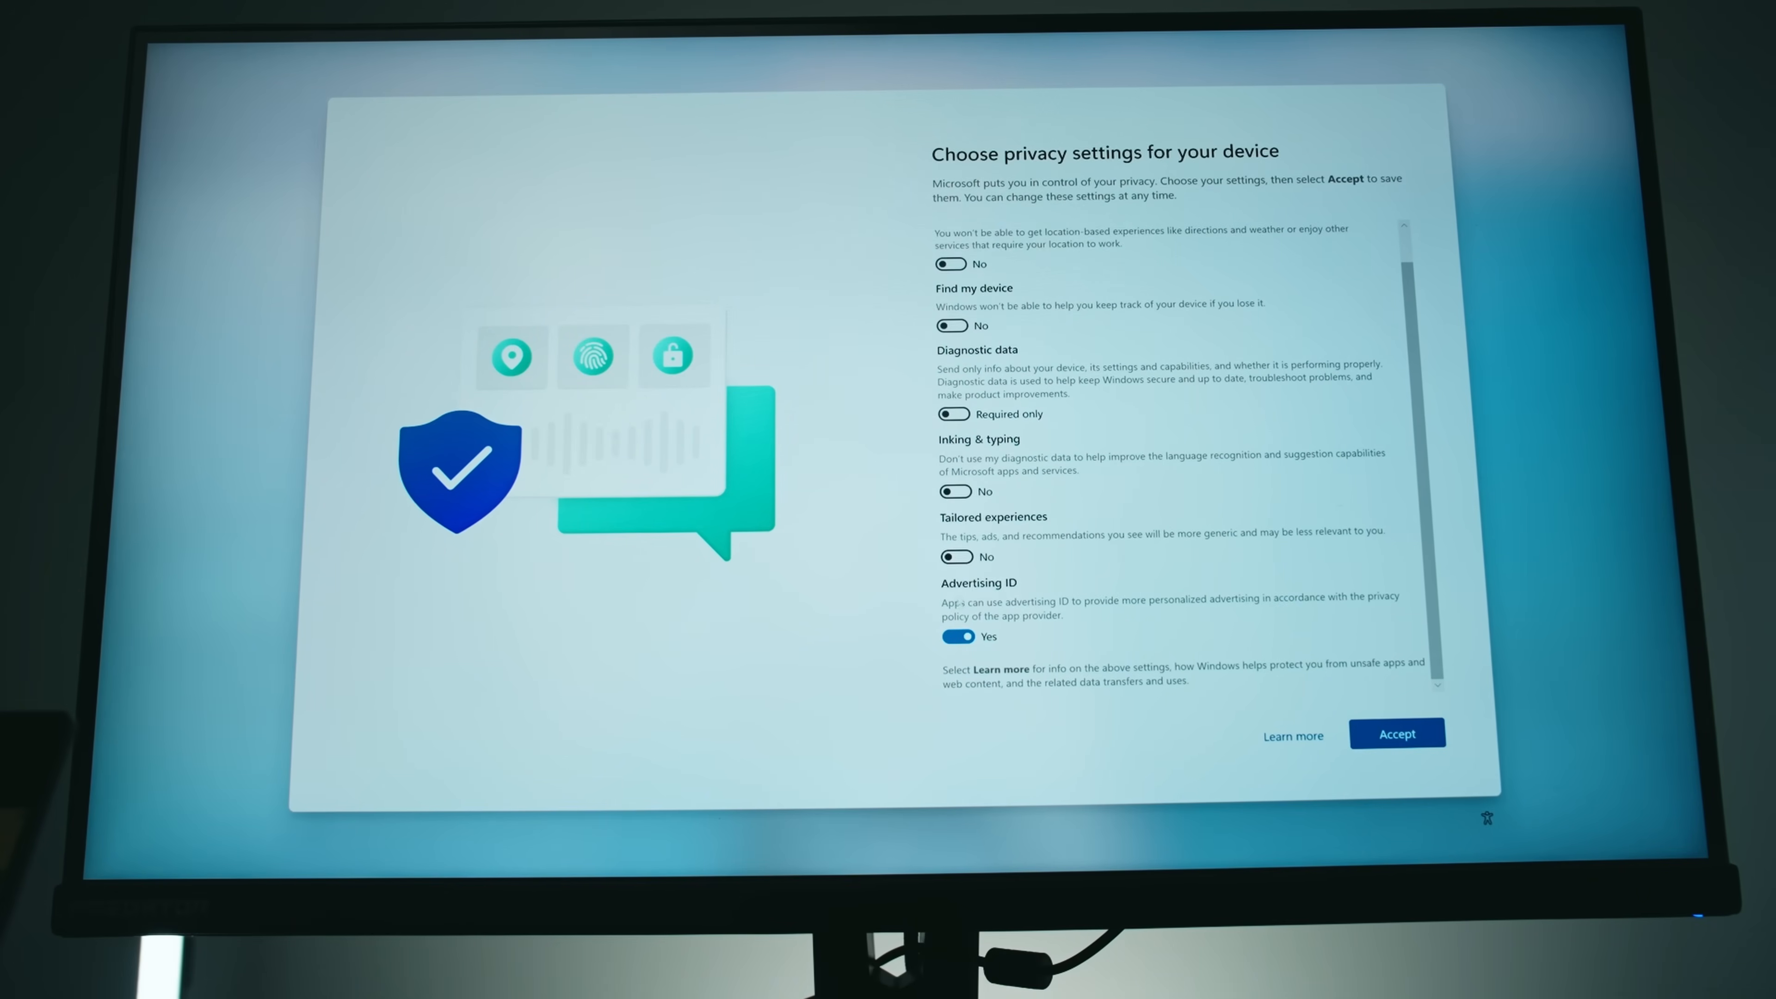
left_click(1396, 733)
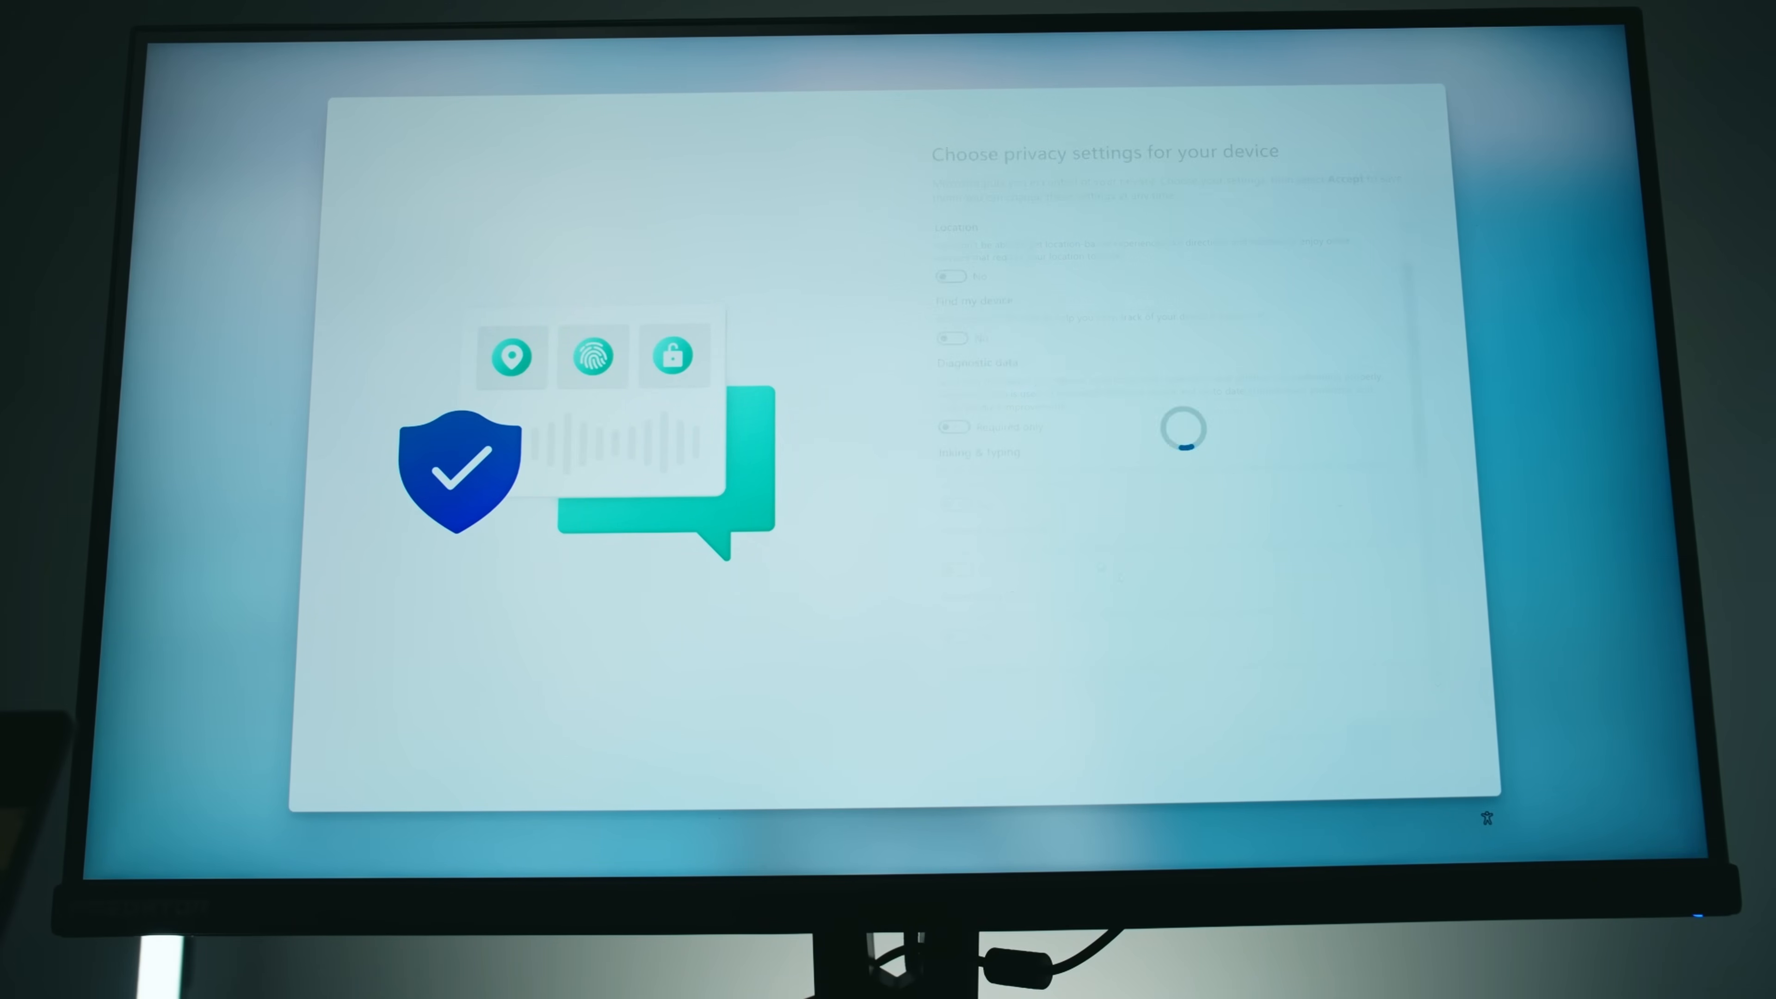
left_click(753, 859)
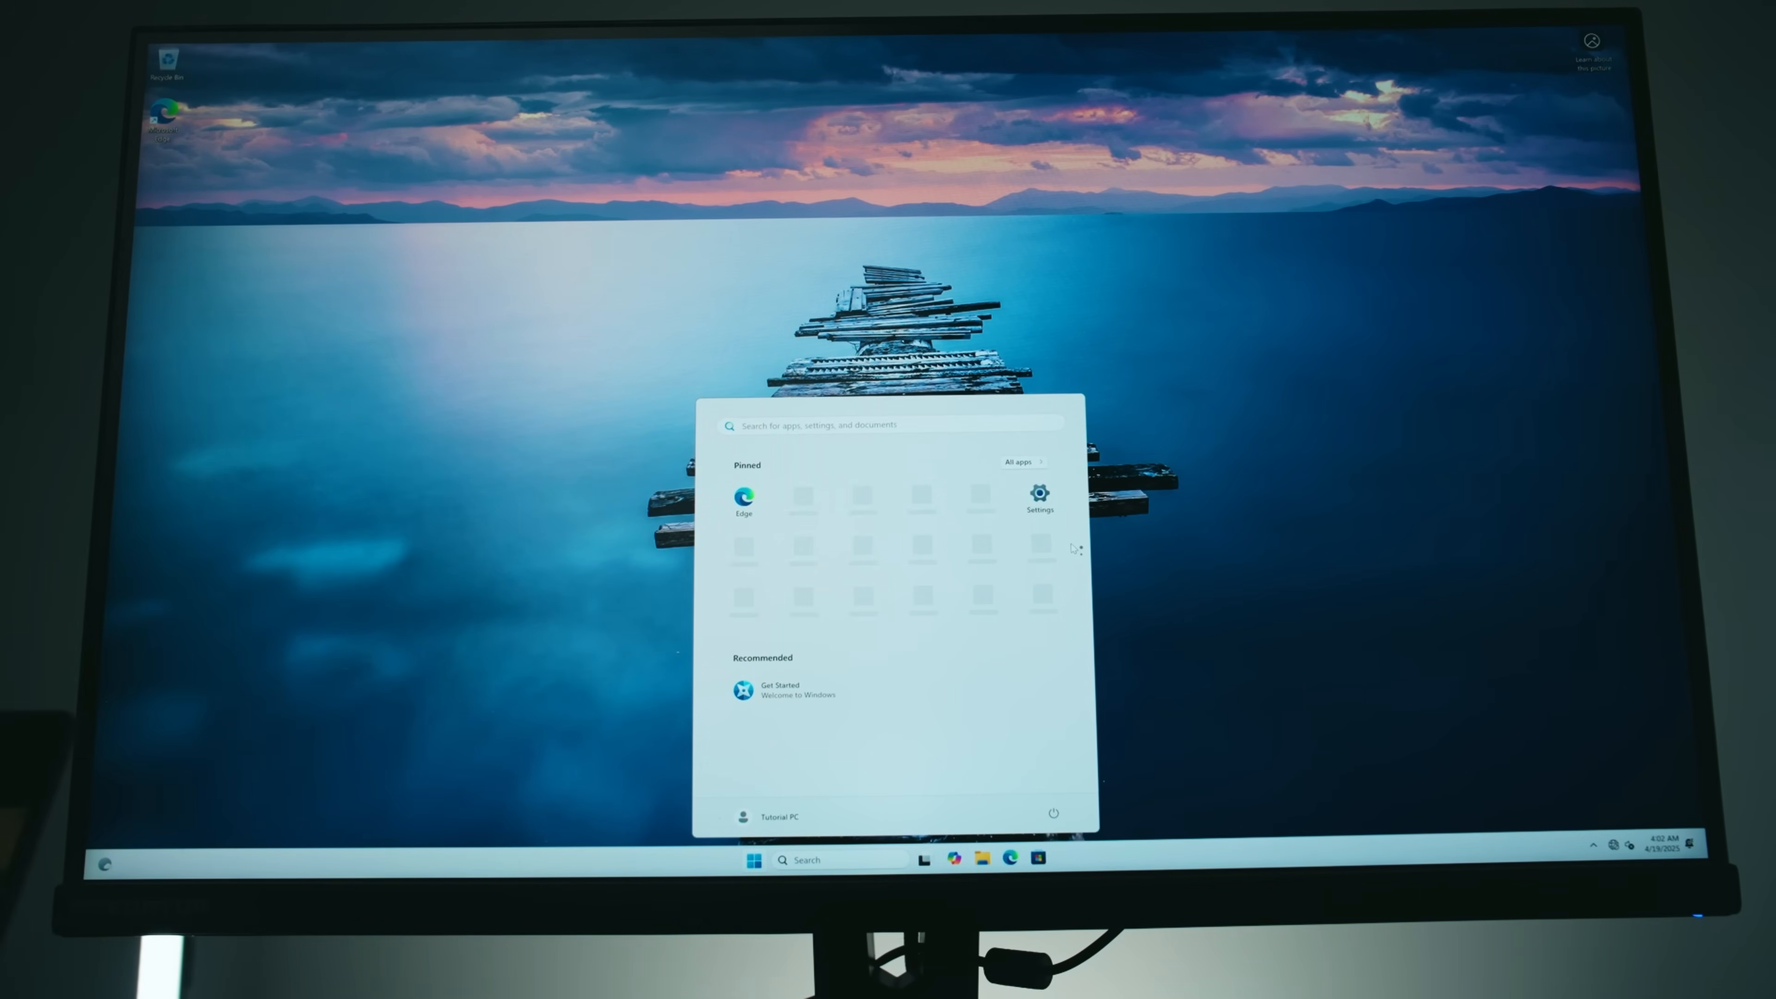